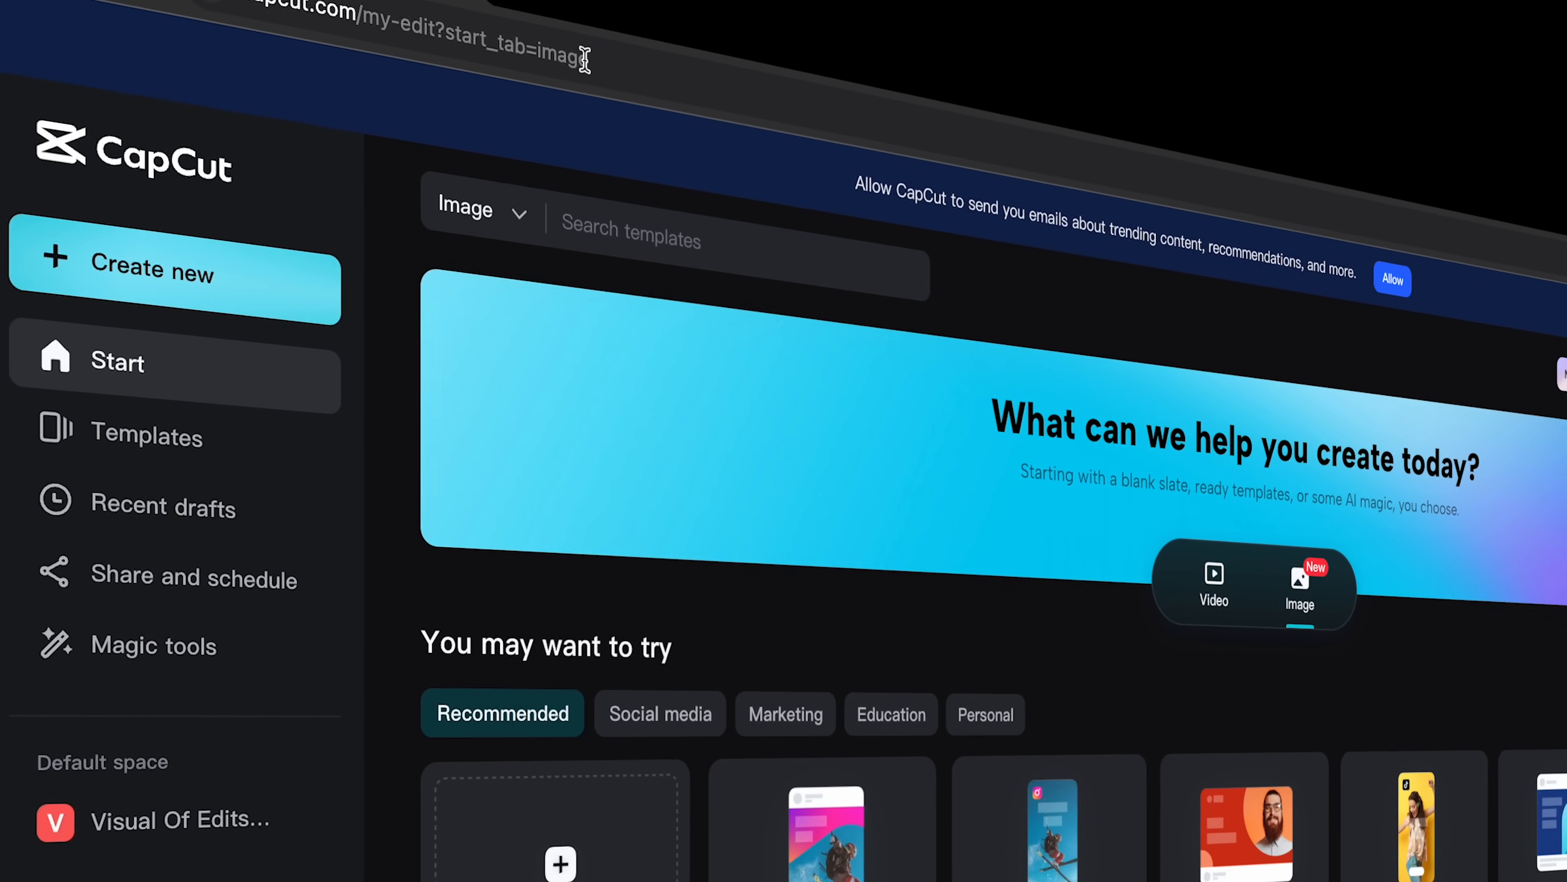
Step: Load Woman Portrait.mp4 into the Remove background magic tool for processing
left_click(160, 602)
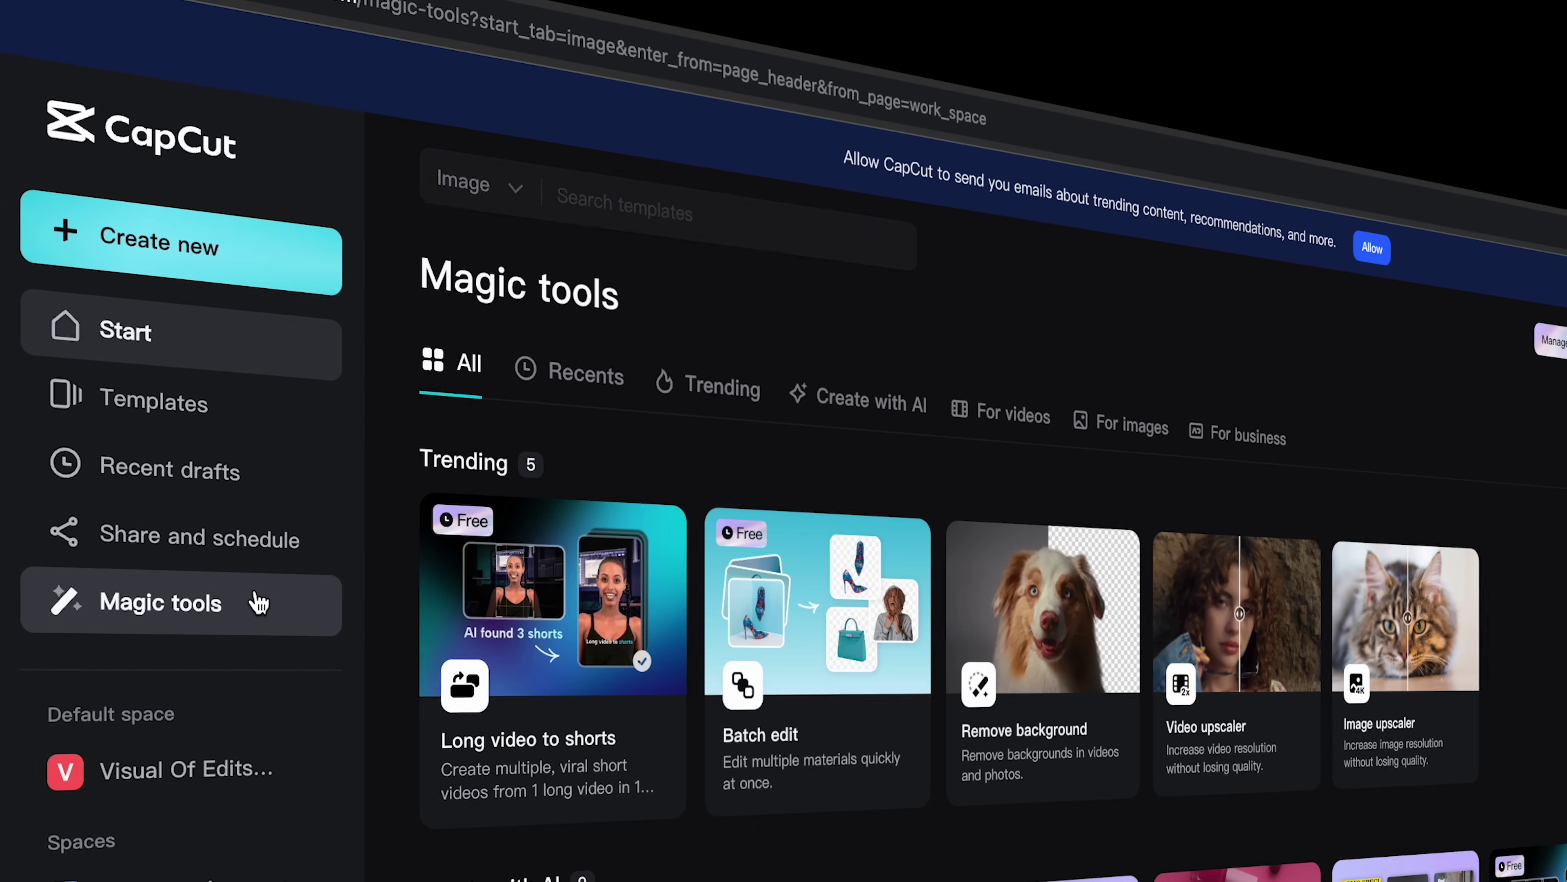
scroll("down", 3)
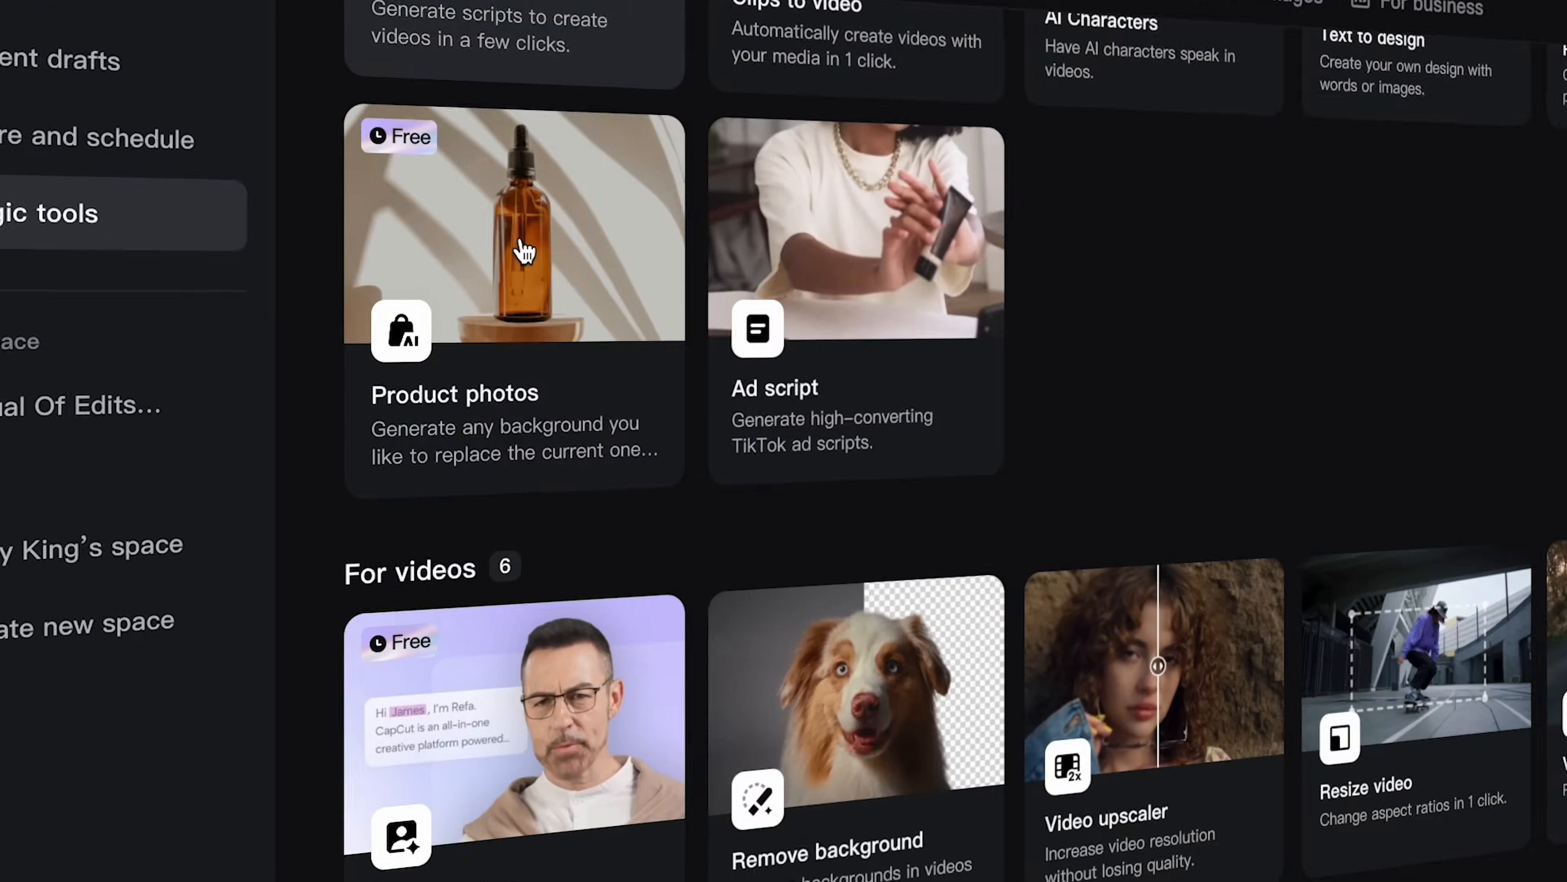
scroll("down", 3)
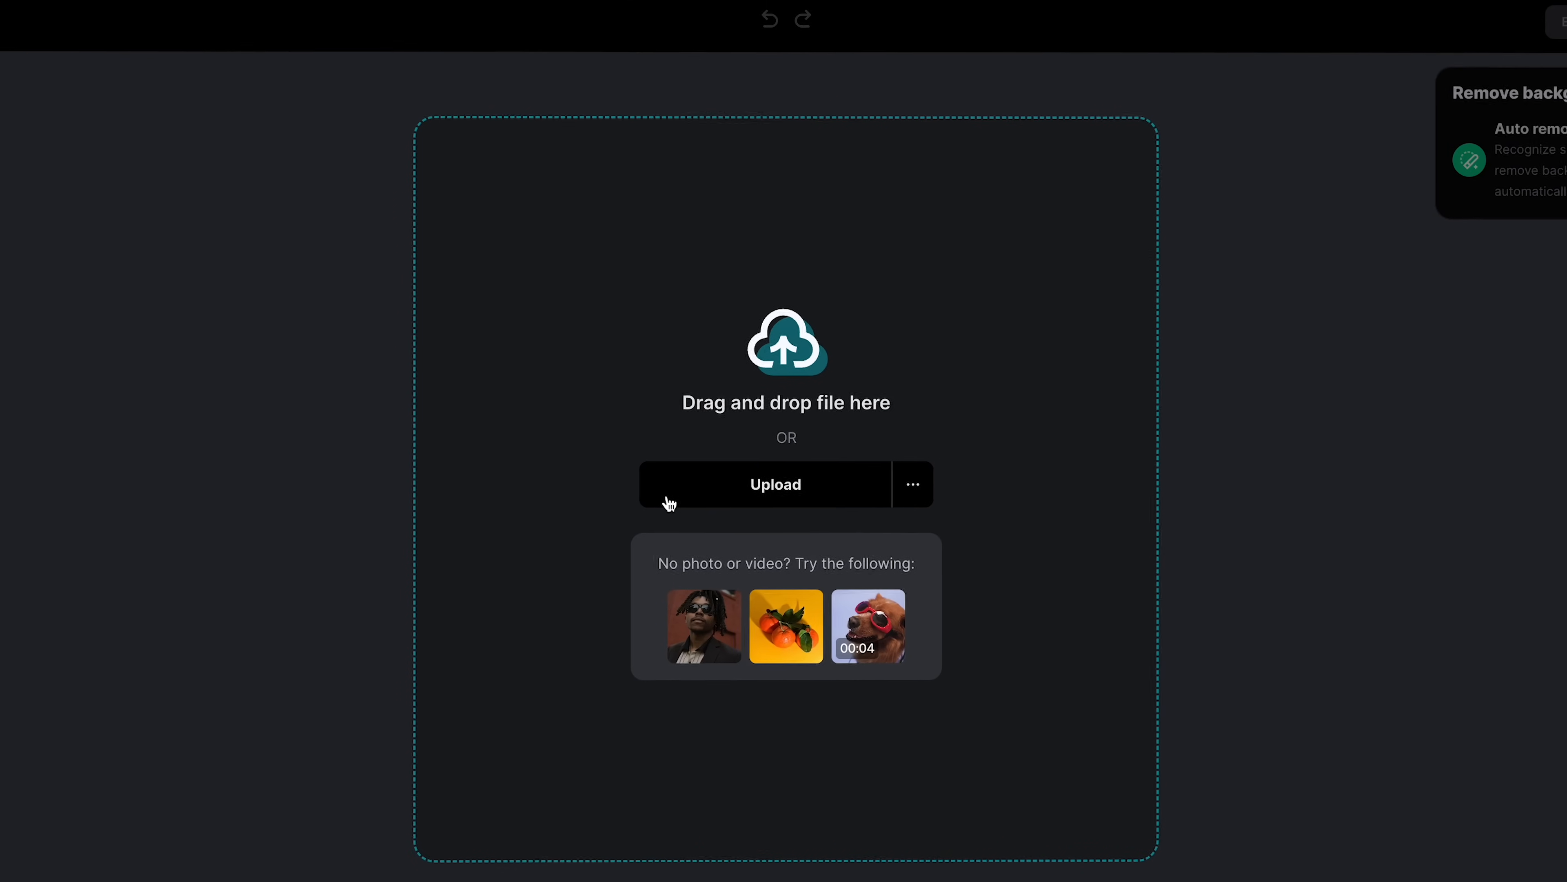
left_click(765, 485)
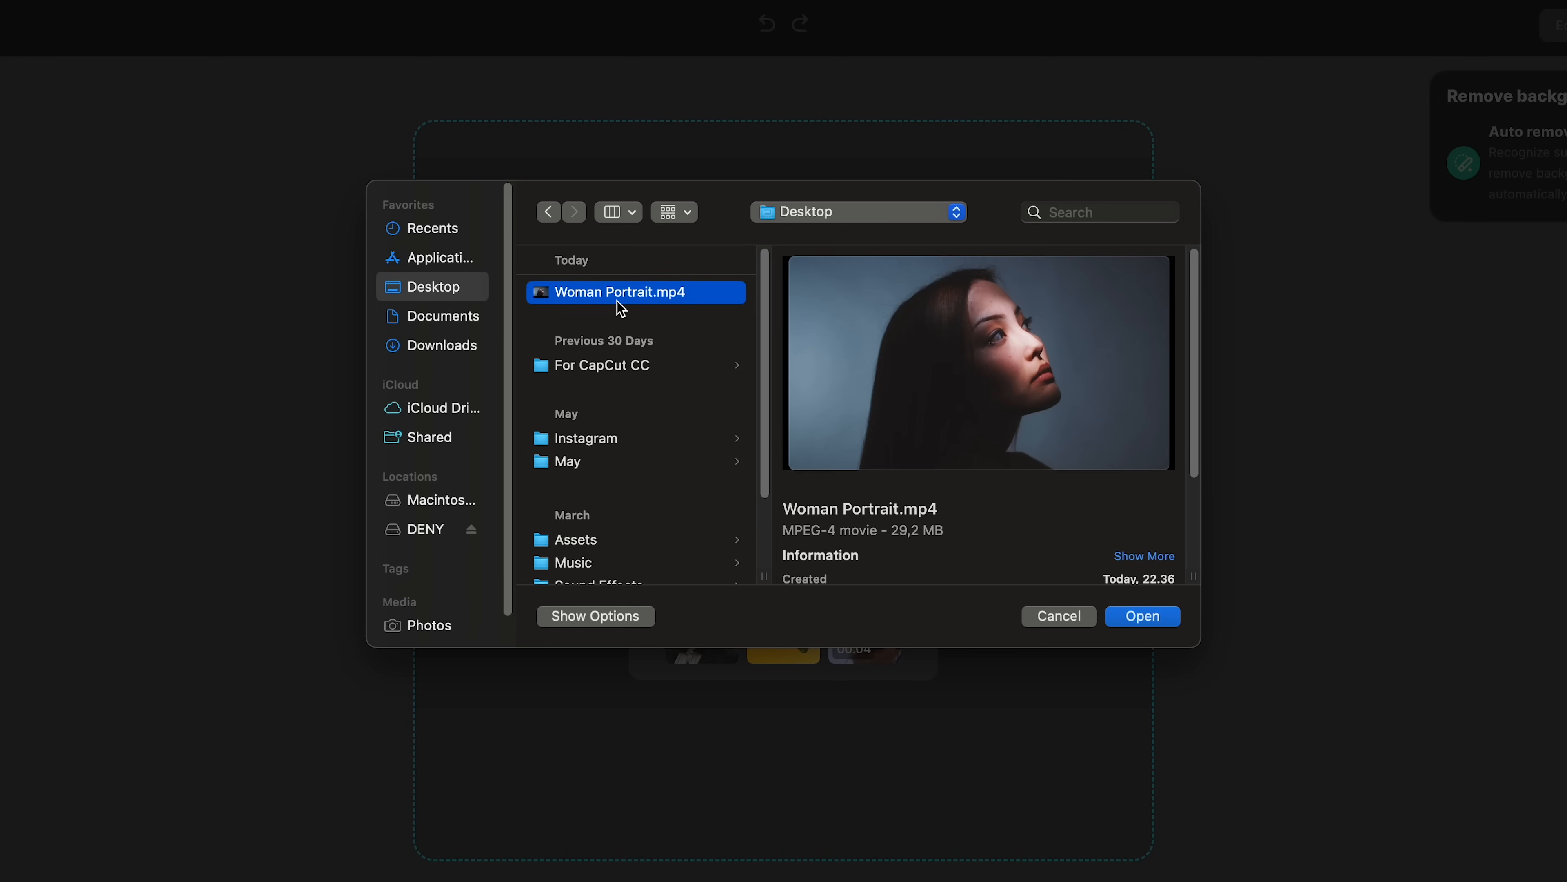
left_click(1141, 615)
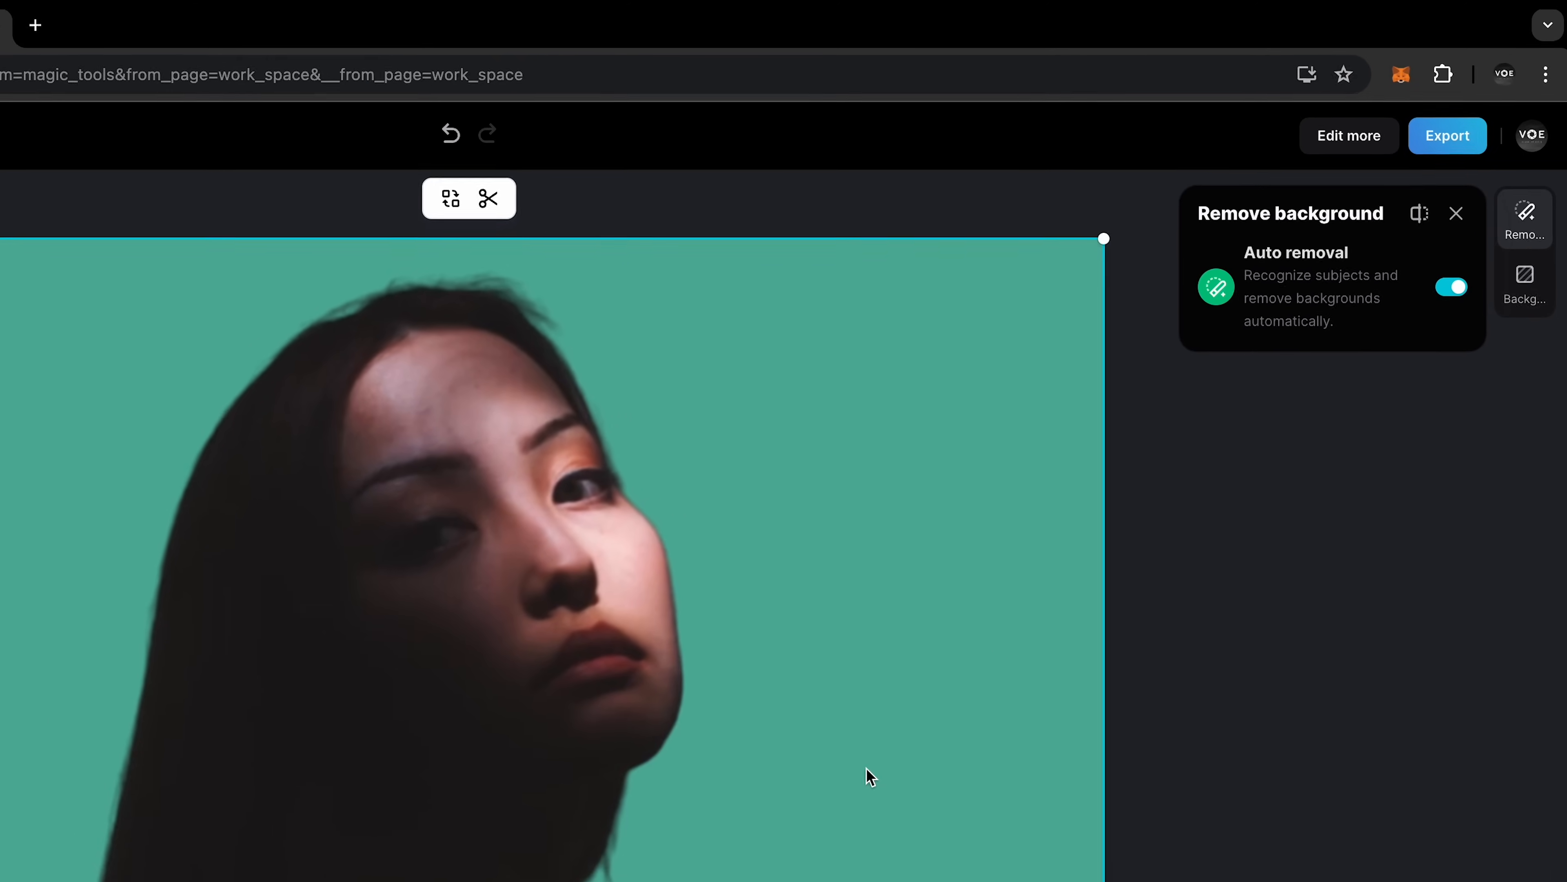
Step: Give the cut-out portrait a white background, confirm the 8-second trim and export at 4k
left_click(1523, 299)
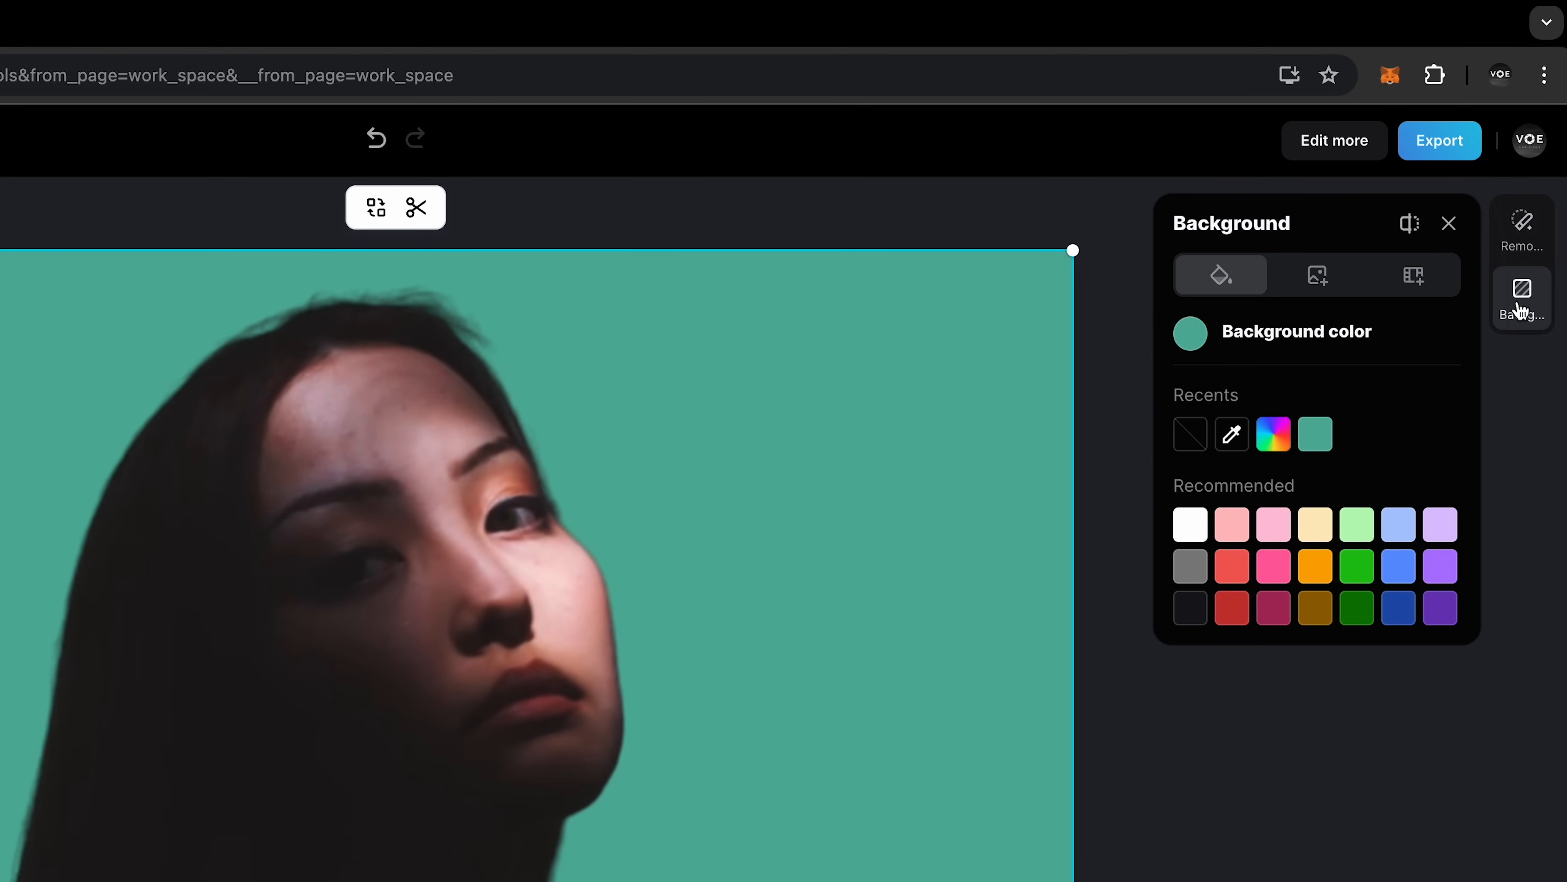
left_click(1189, 524)
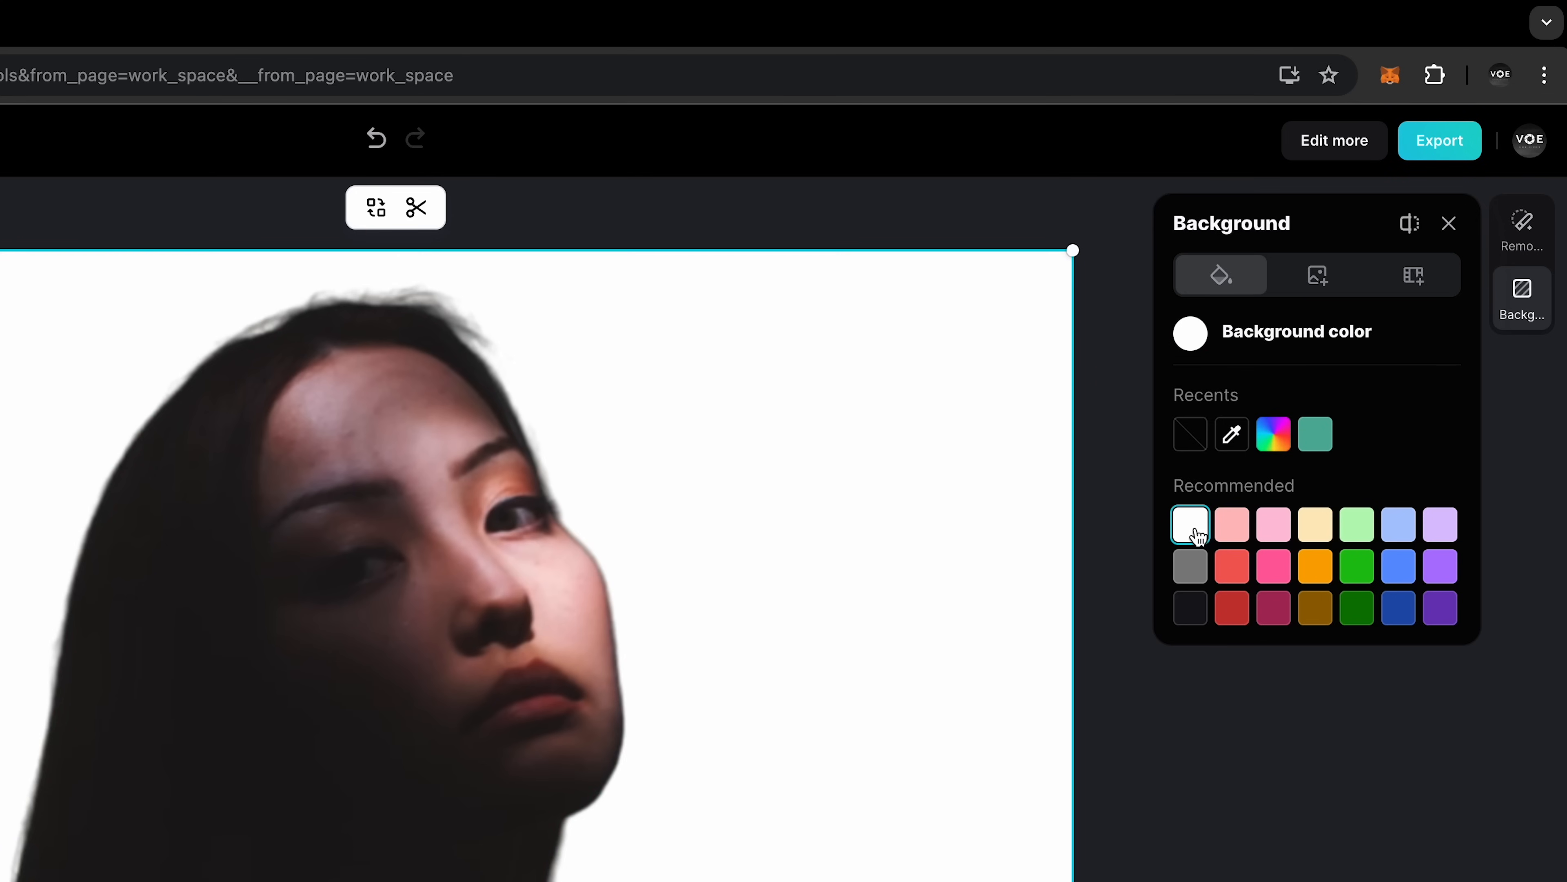
mouse_move(415, 207)
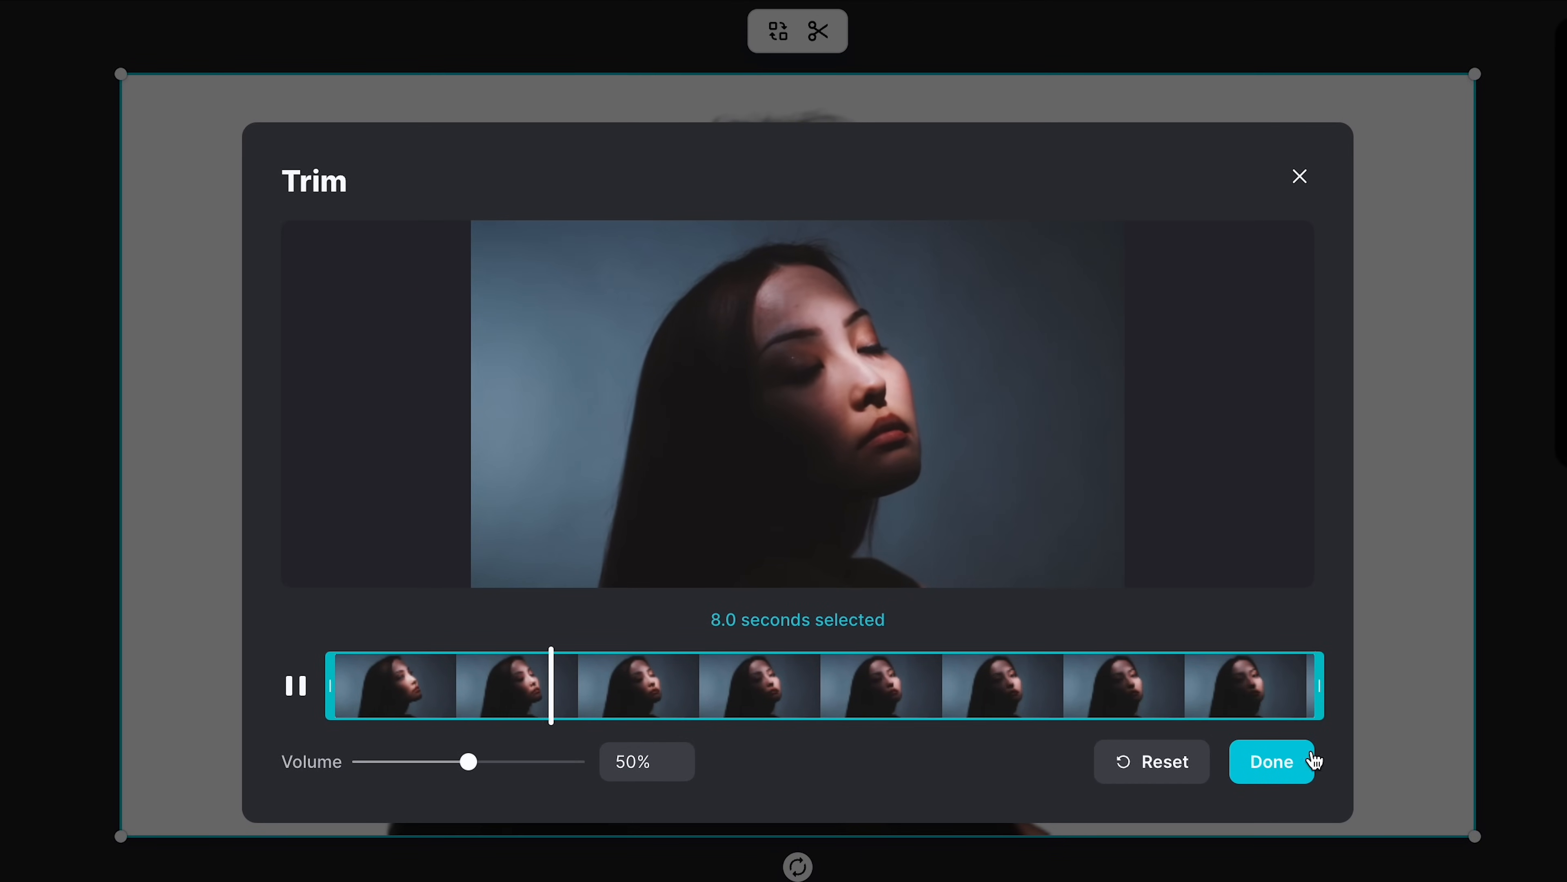
left_click(1272, 760)
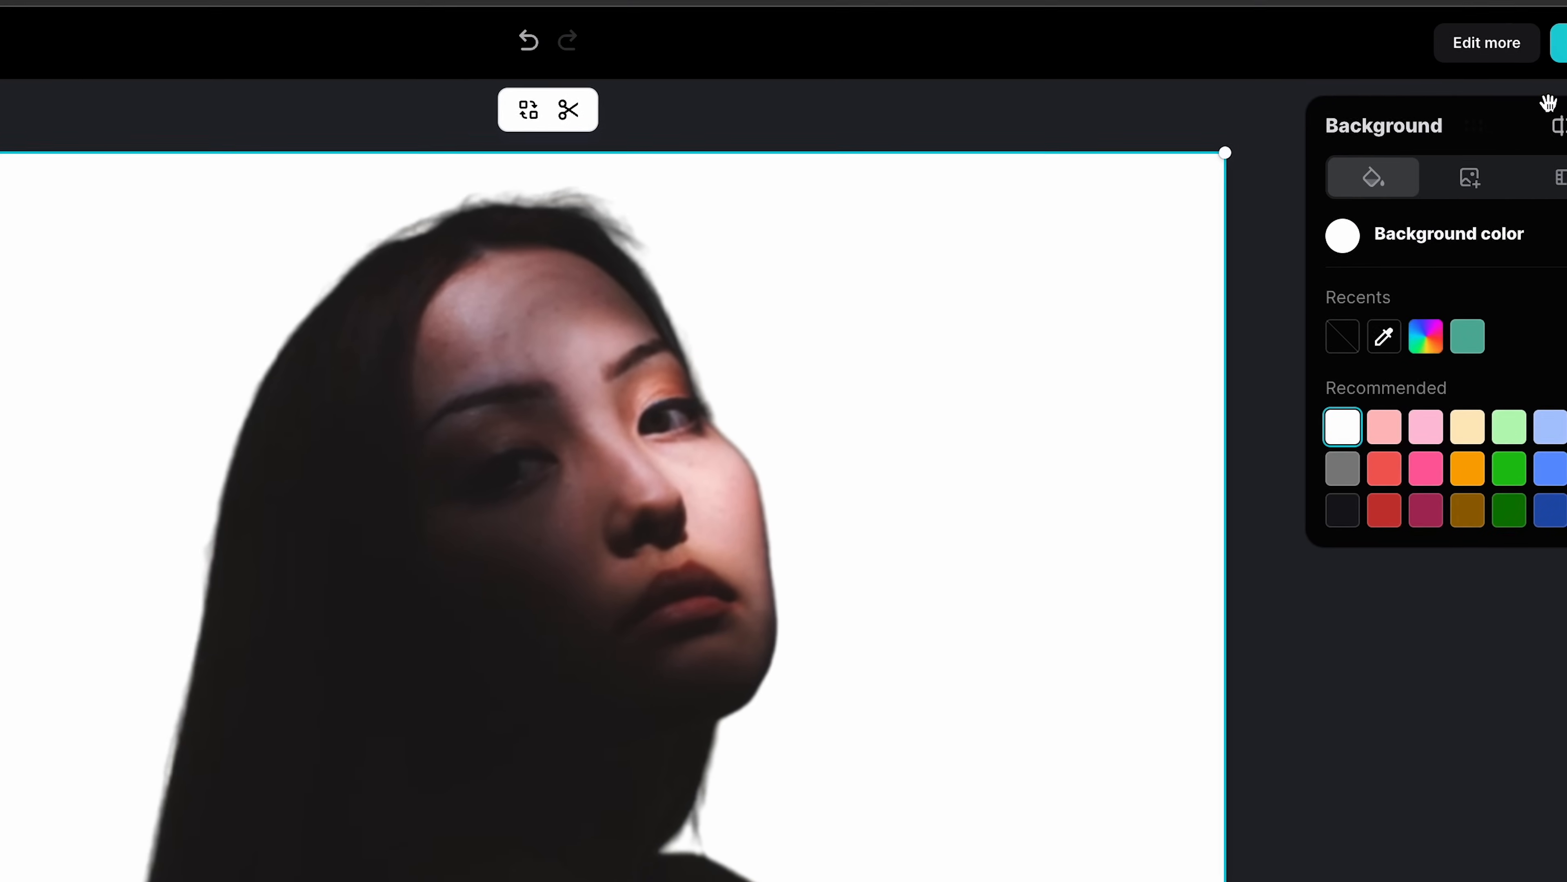
left_click(1441, 88)
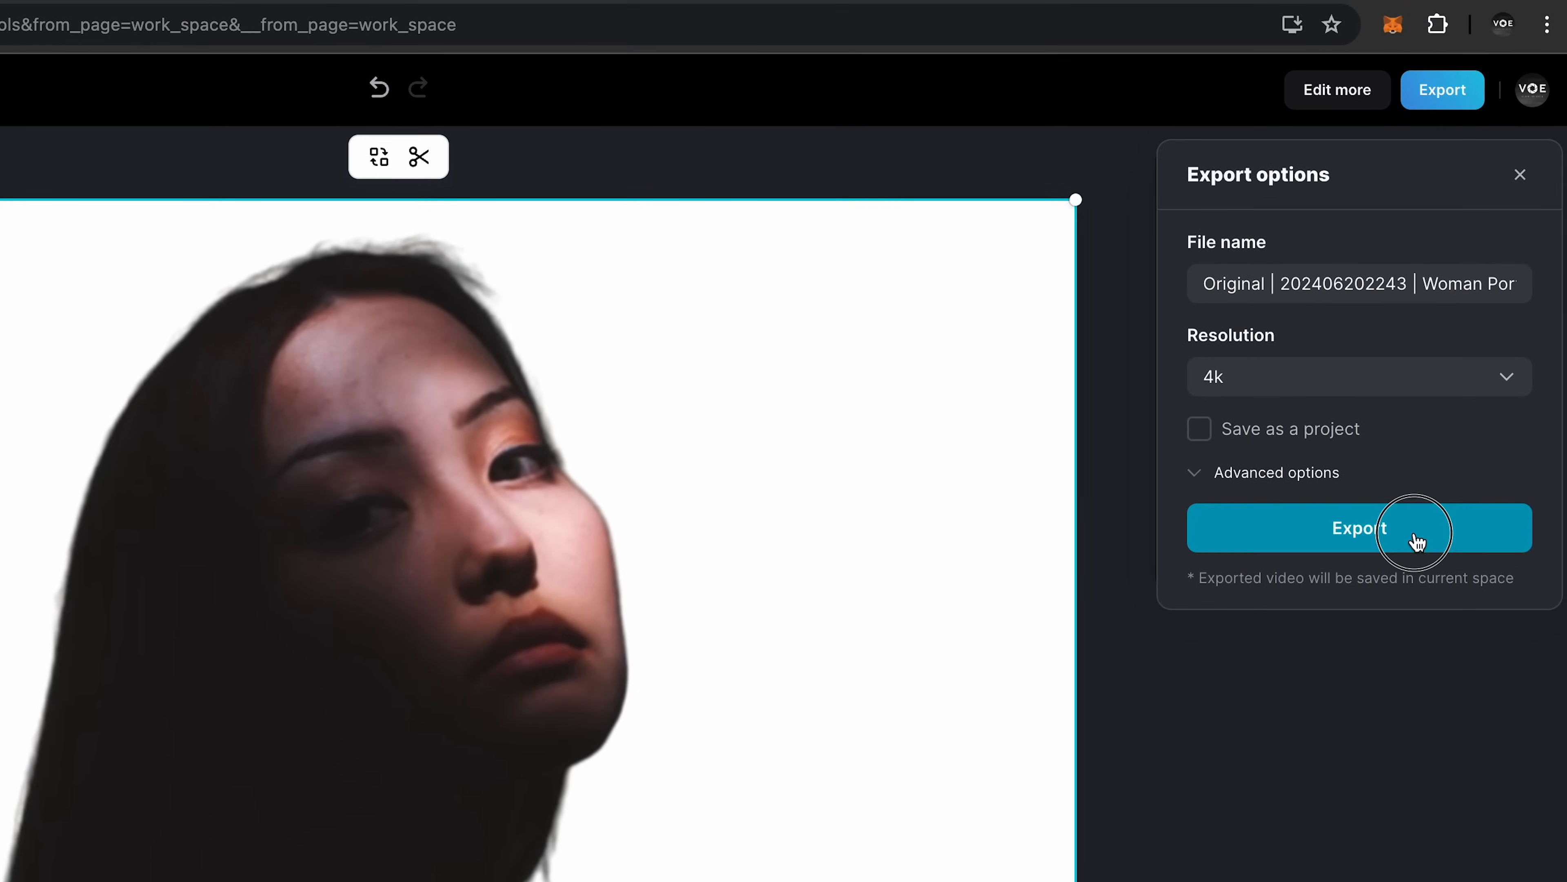
left_click(1358, 529)
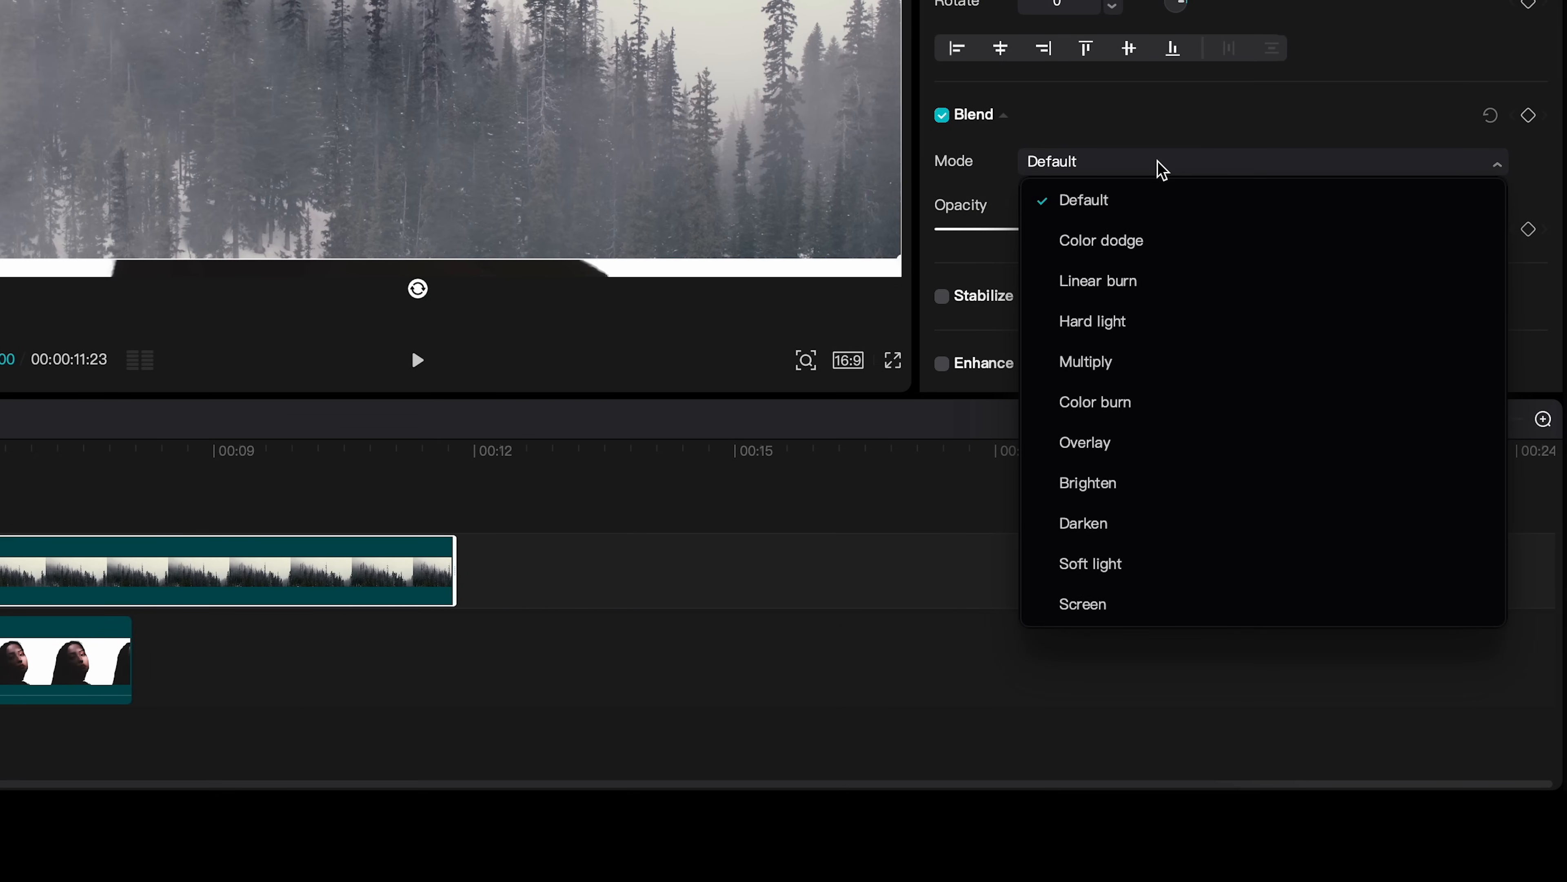
Step: Set the Foggy forest clip's blend mode to Screen over the portrait
left_click(1083, 604)
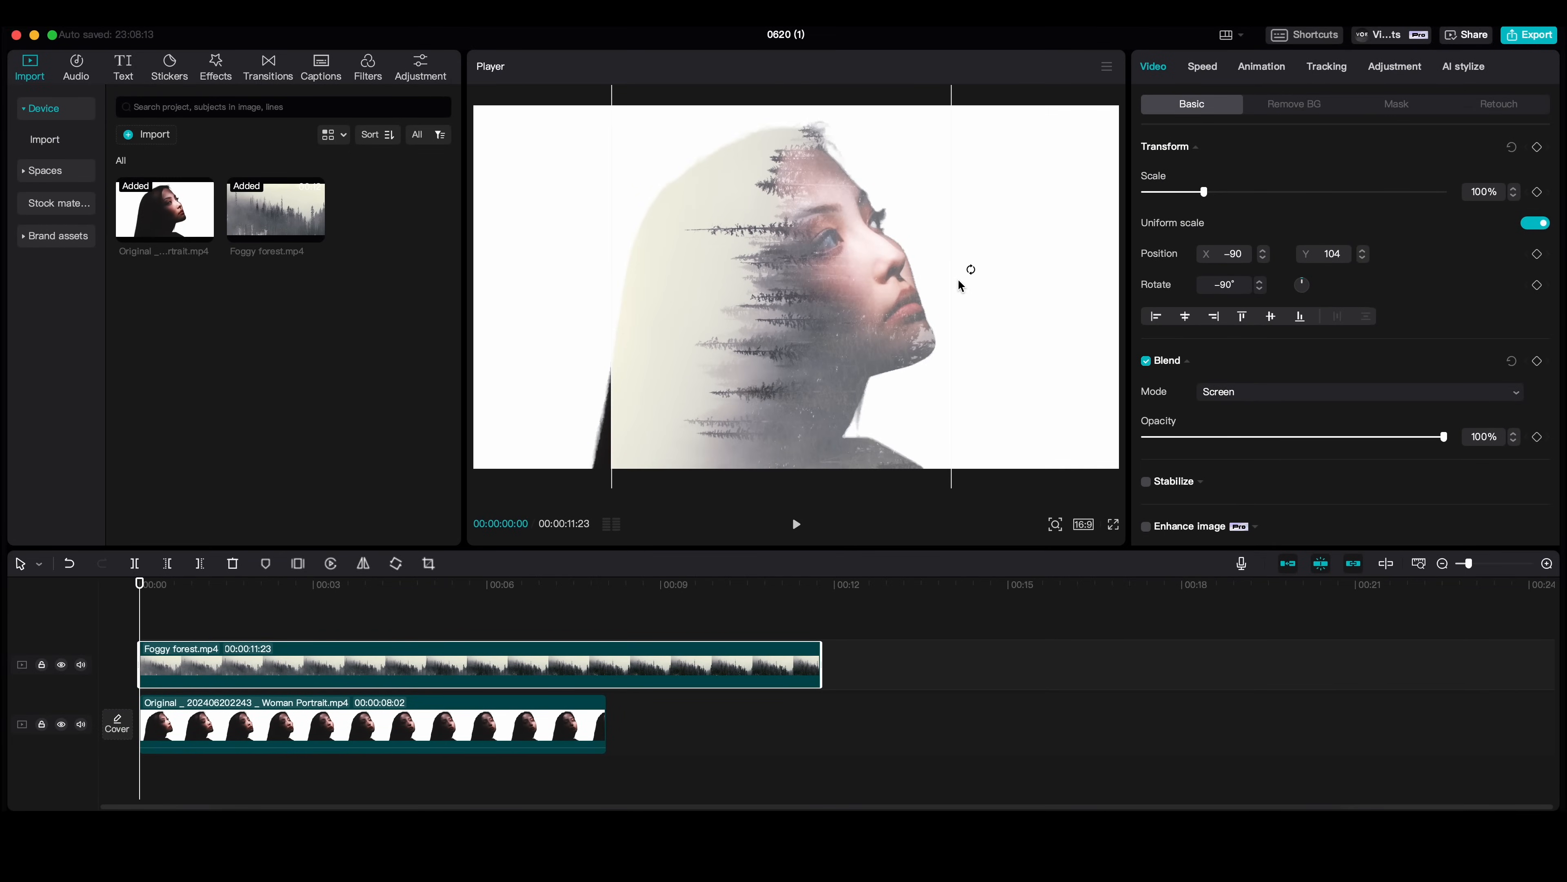
left_click(794, 522)
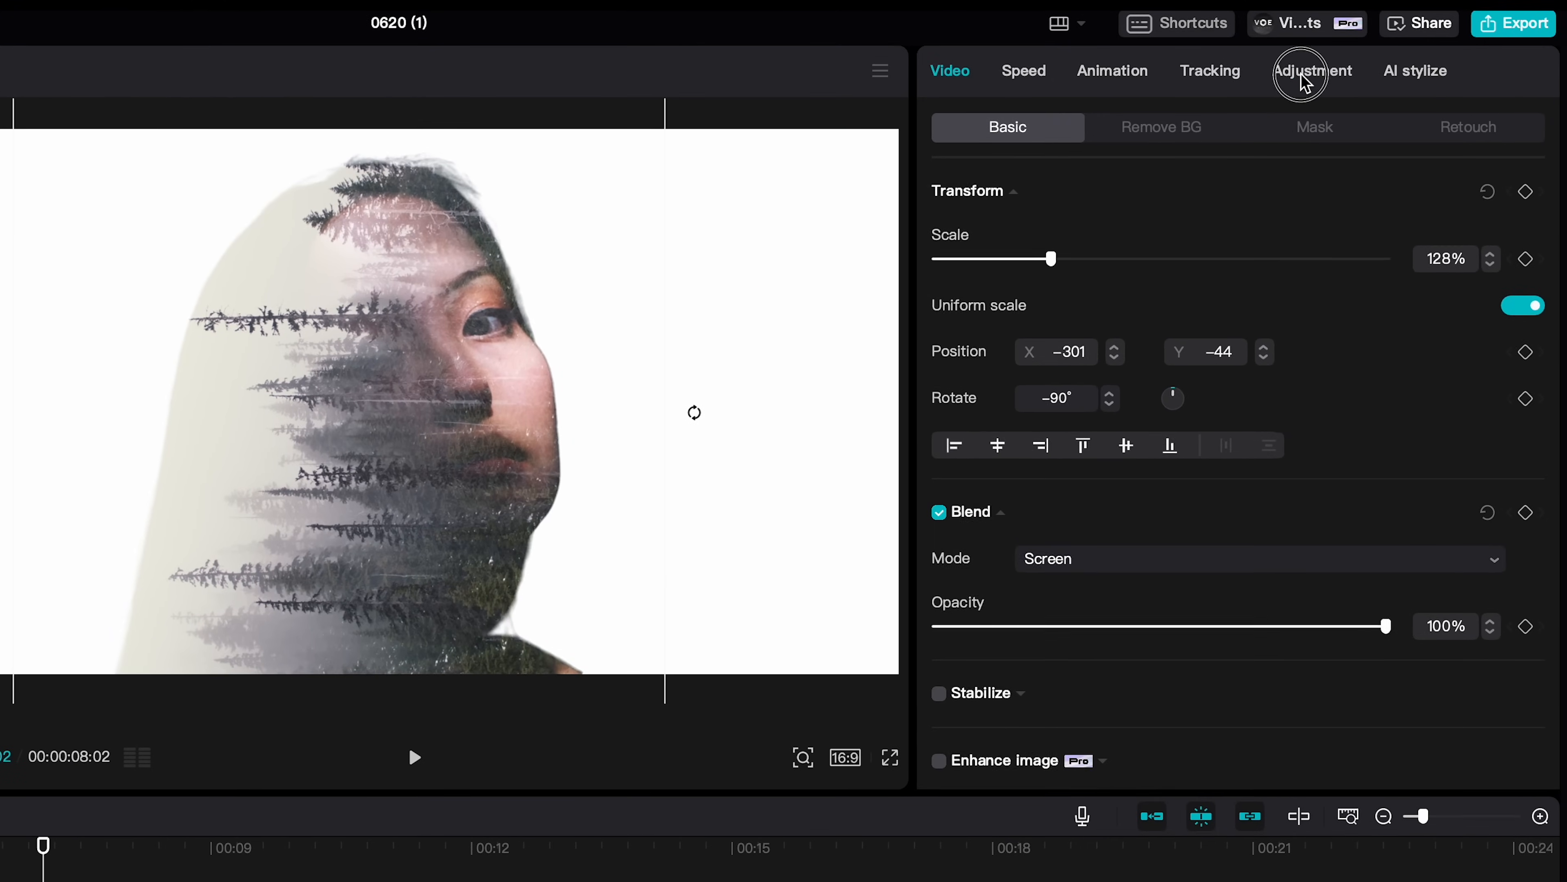
Step: In Adjustment, set Saturation to -10 and raise Shadow to 8
left_click(1313, 70)
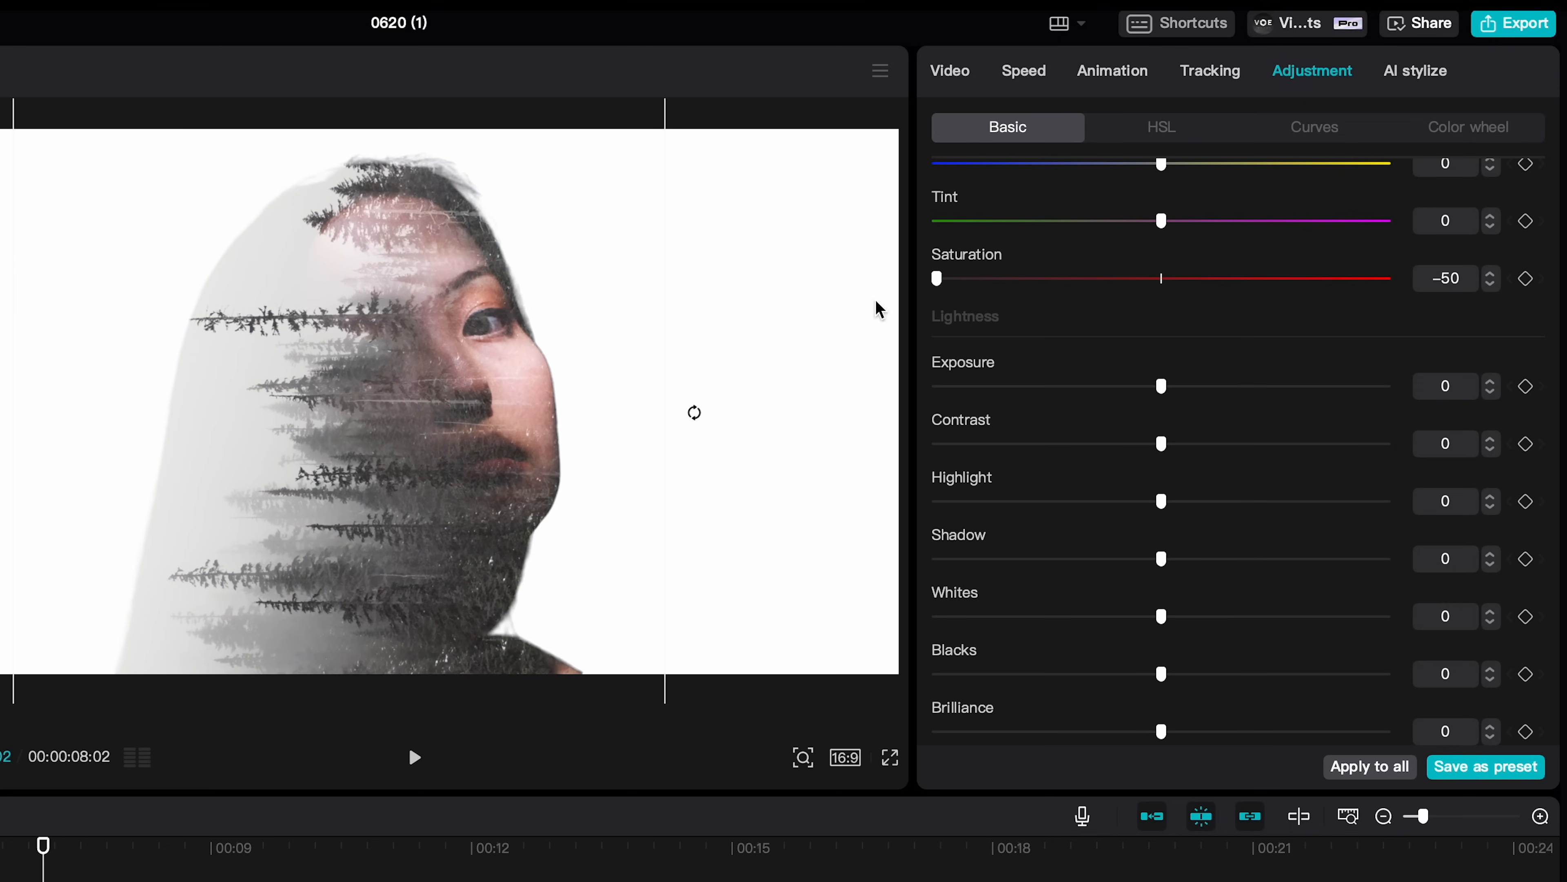
mouse_move(1164, 618)
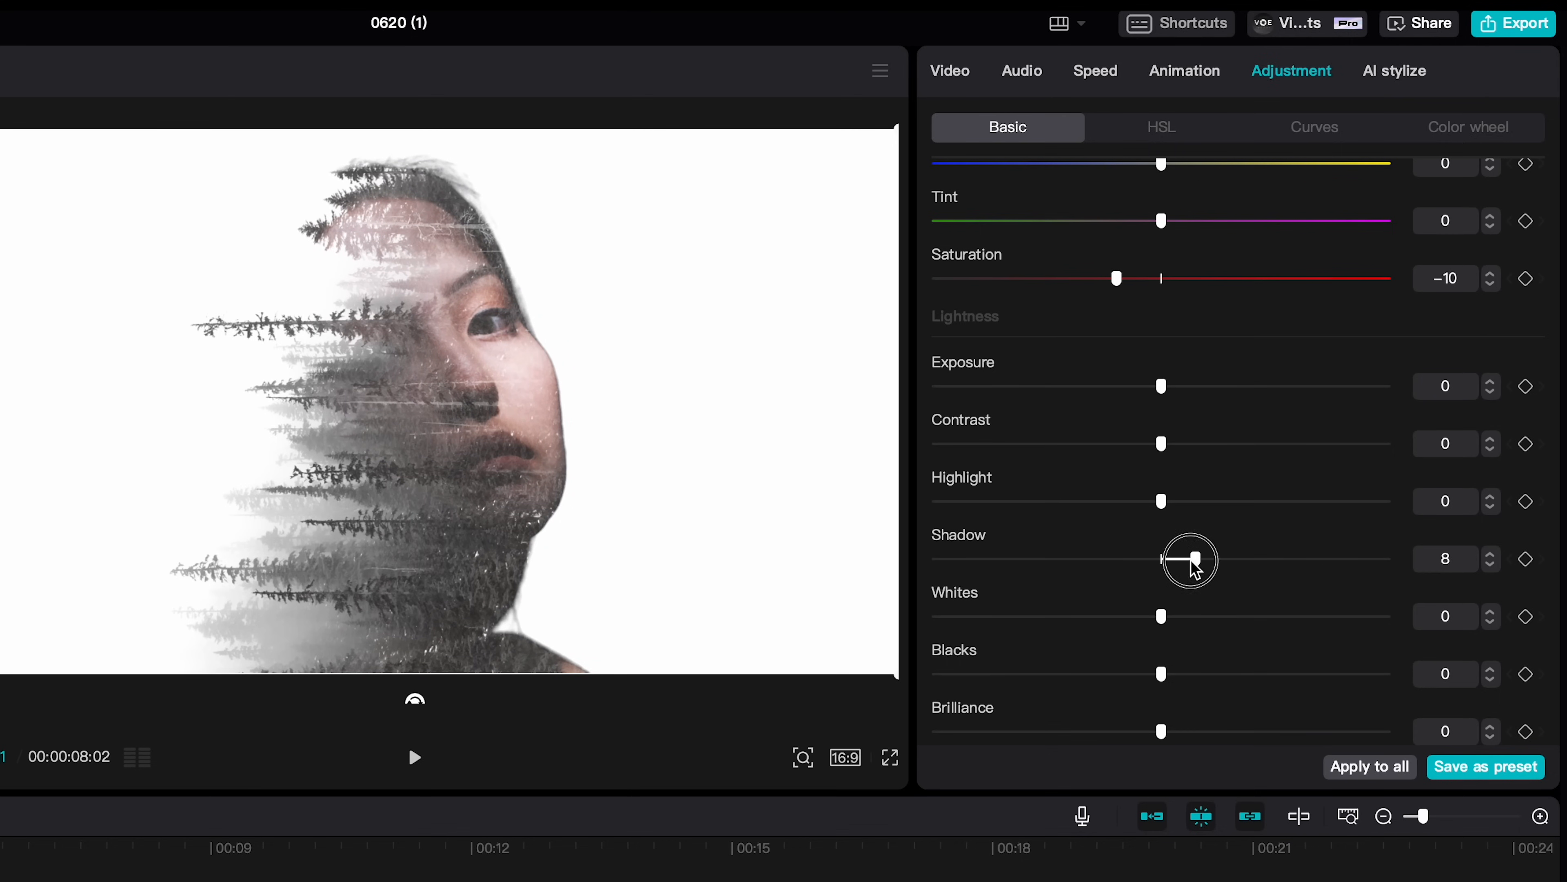
left_click(1314, 128)
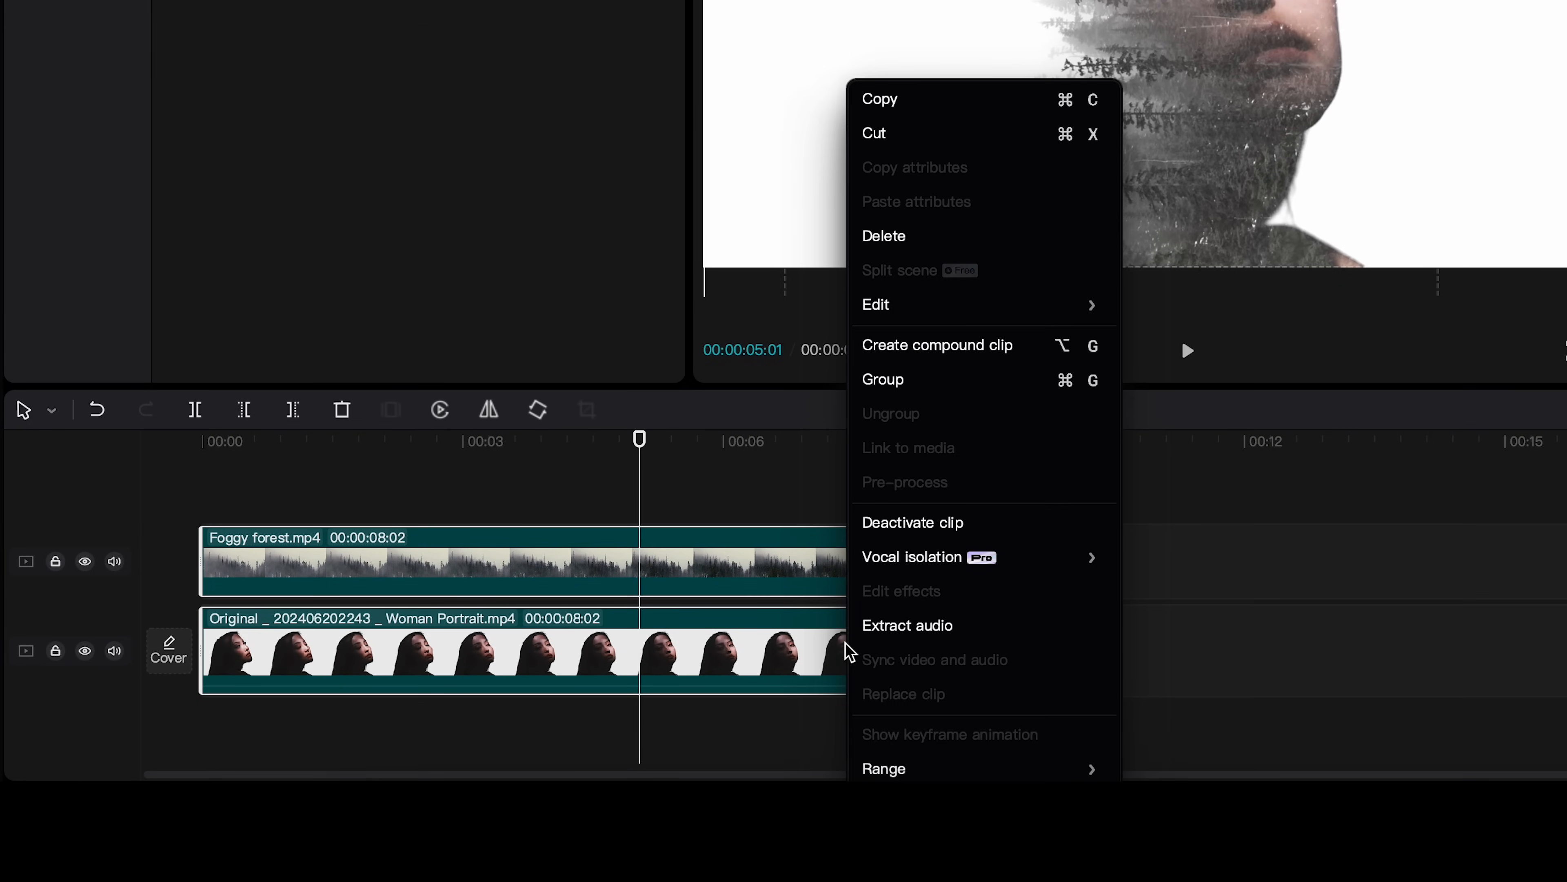
Step: Trim the Foggy forest clip end to 00:00:08:02 to match the portrait clip
left_click(936, 344)
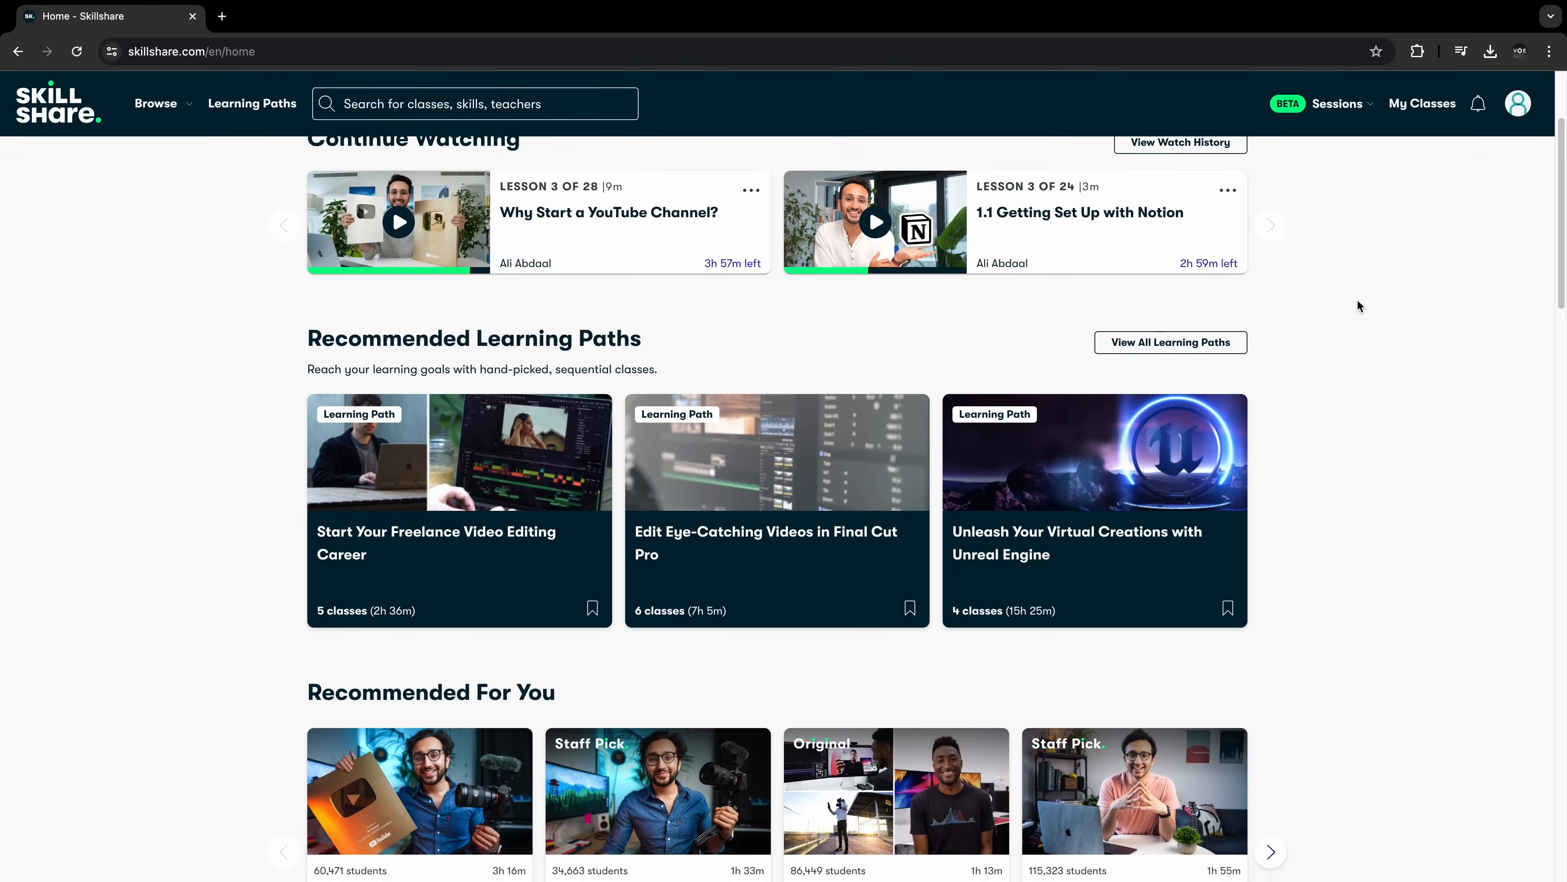
Step: Browse Skillshare categories through Photography to Film & Video and pick a class
scroll("down", 3)
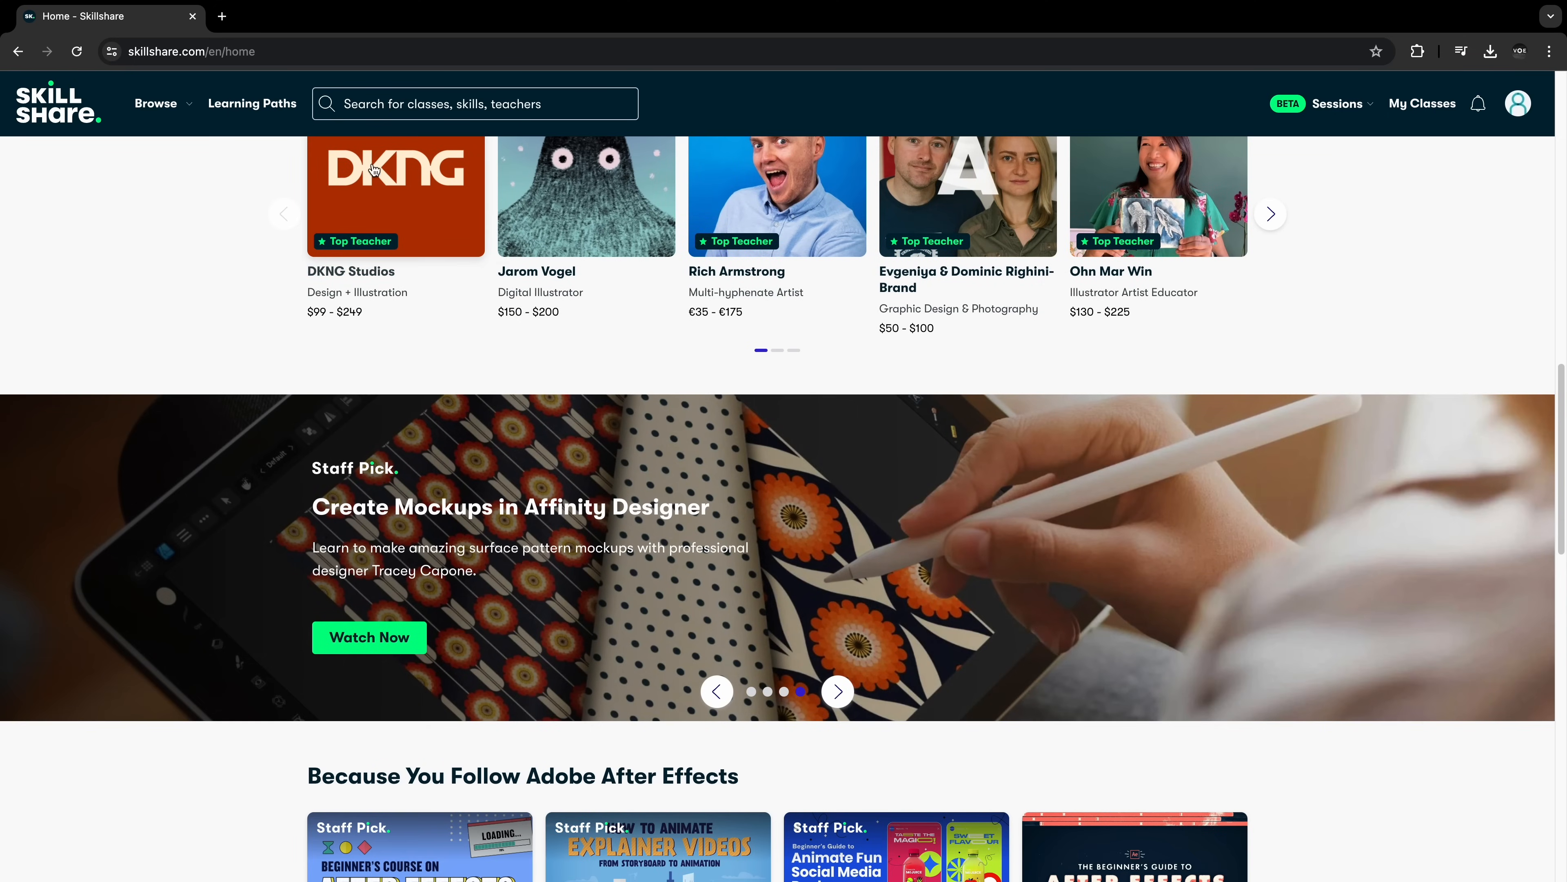
left_click(155, 102)
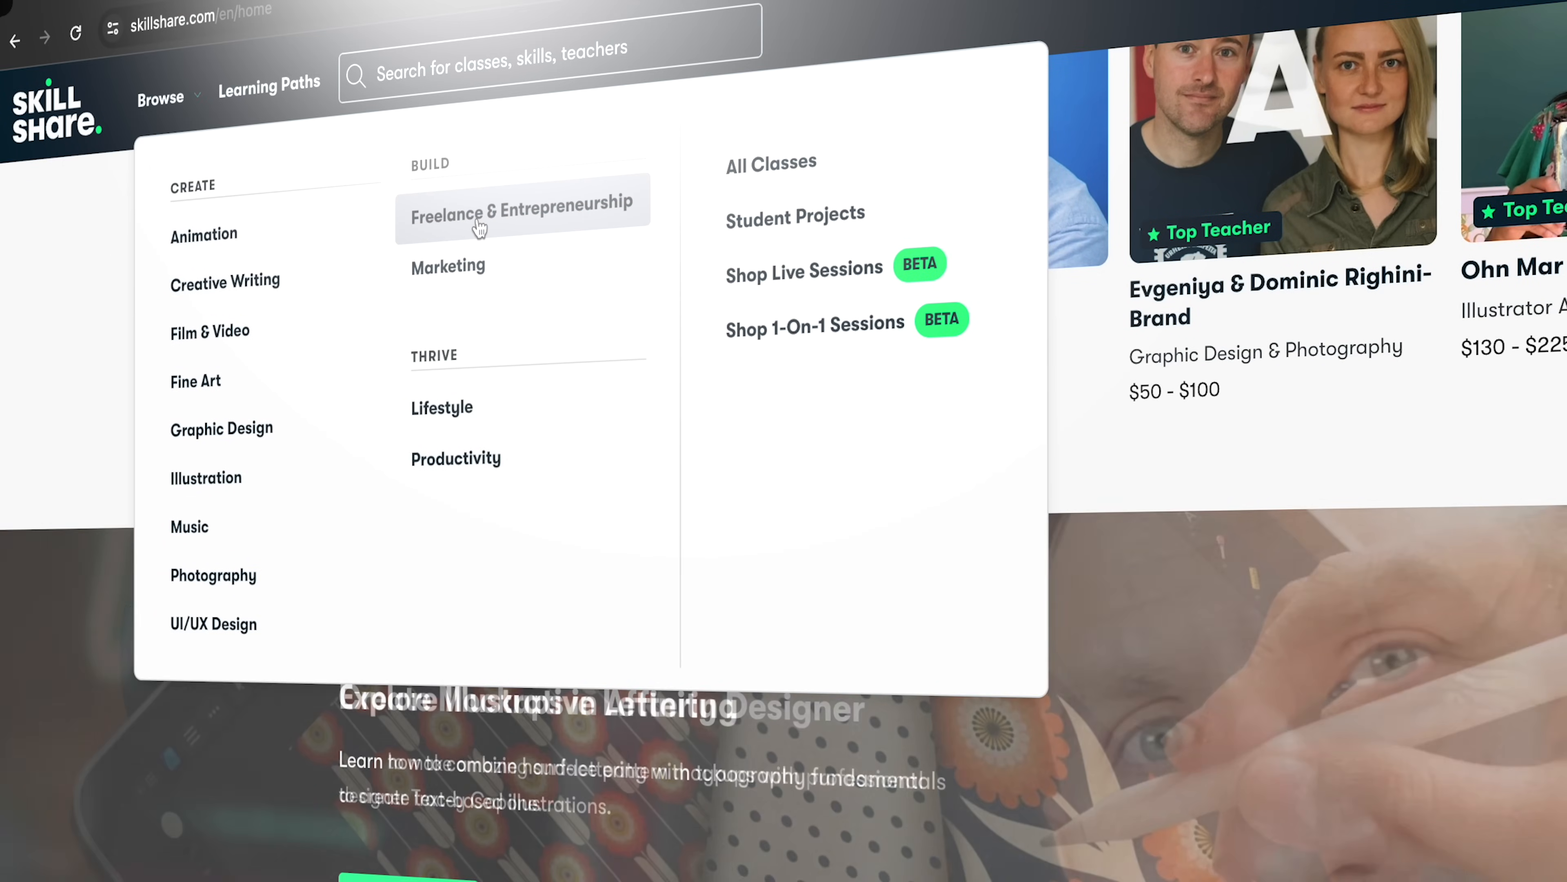
mouse_move(520, 309)
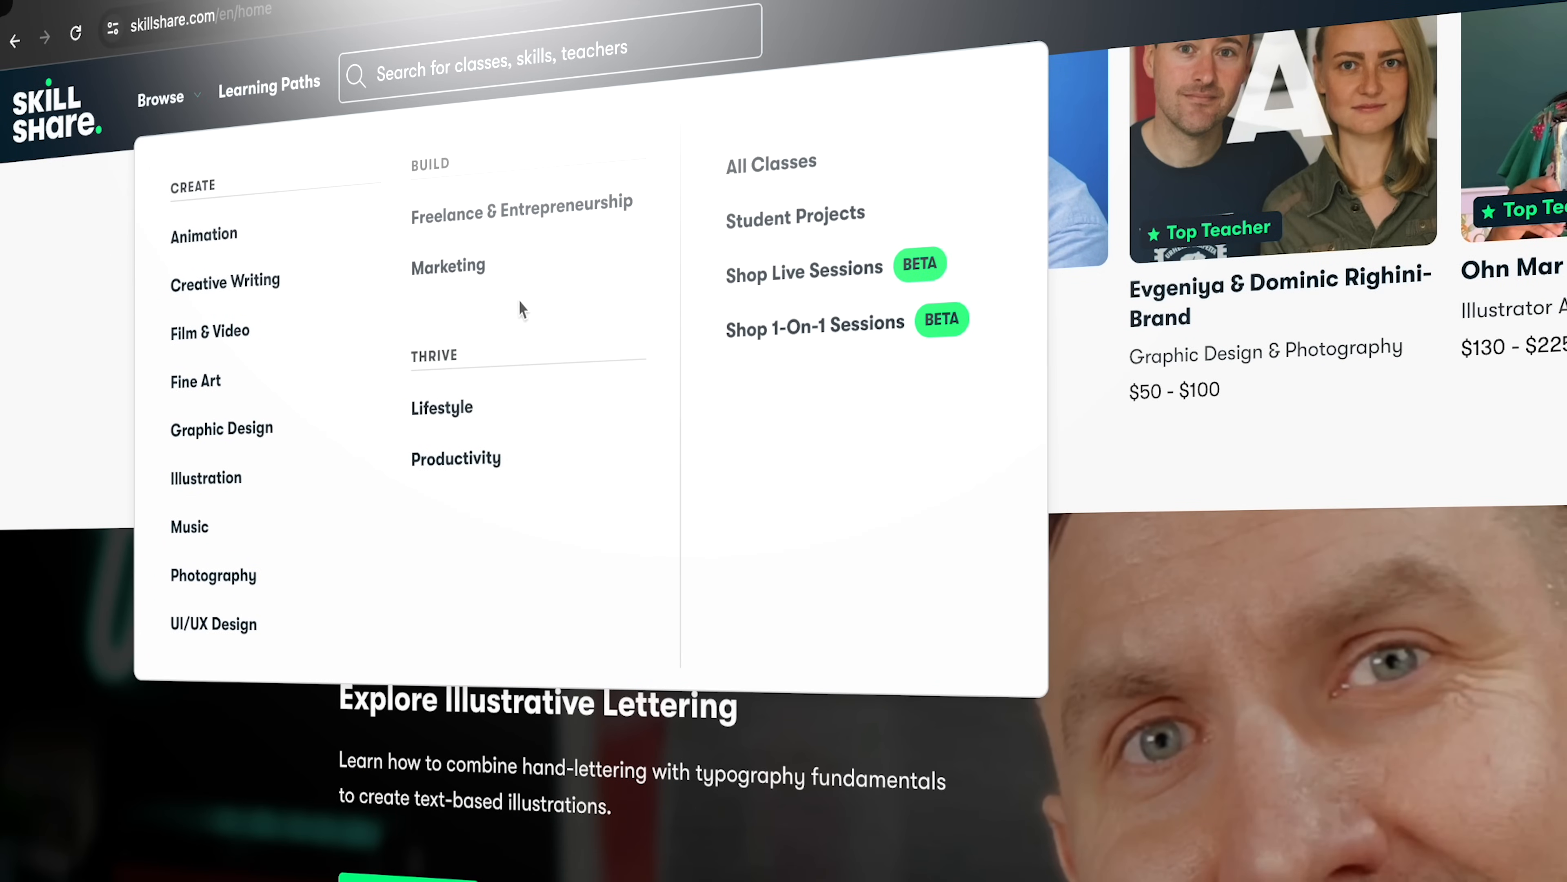
left_click(213, 574)
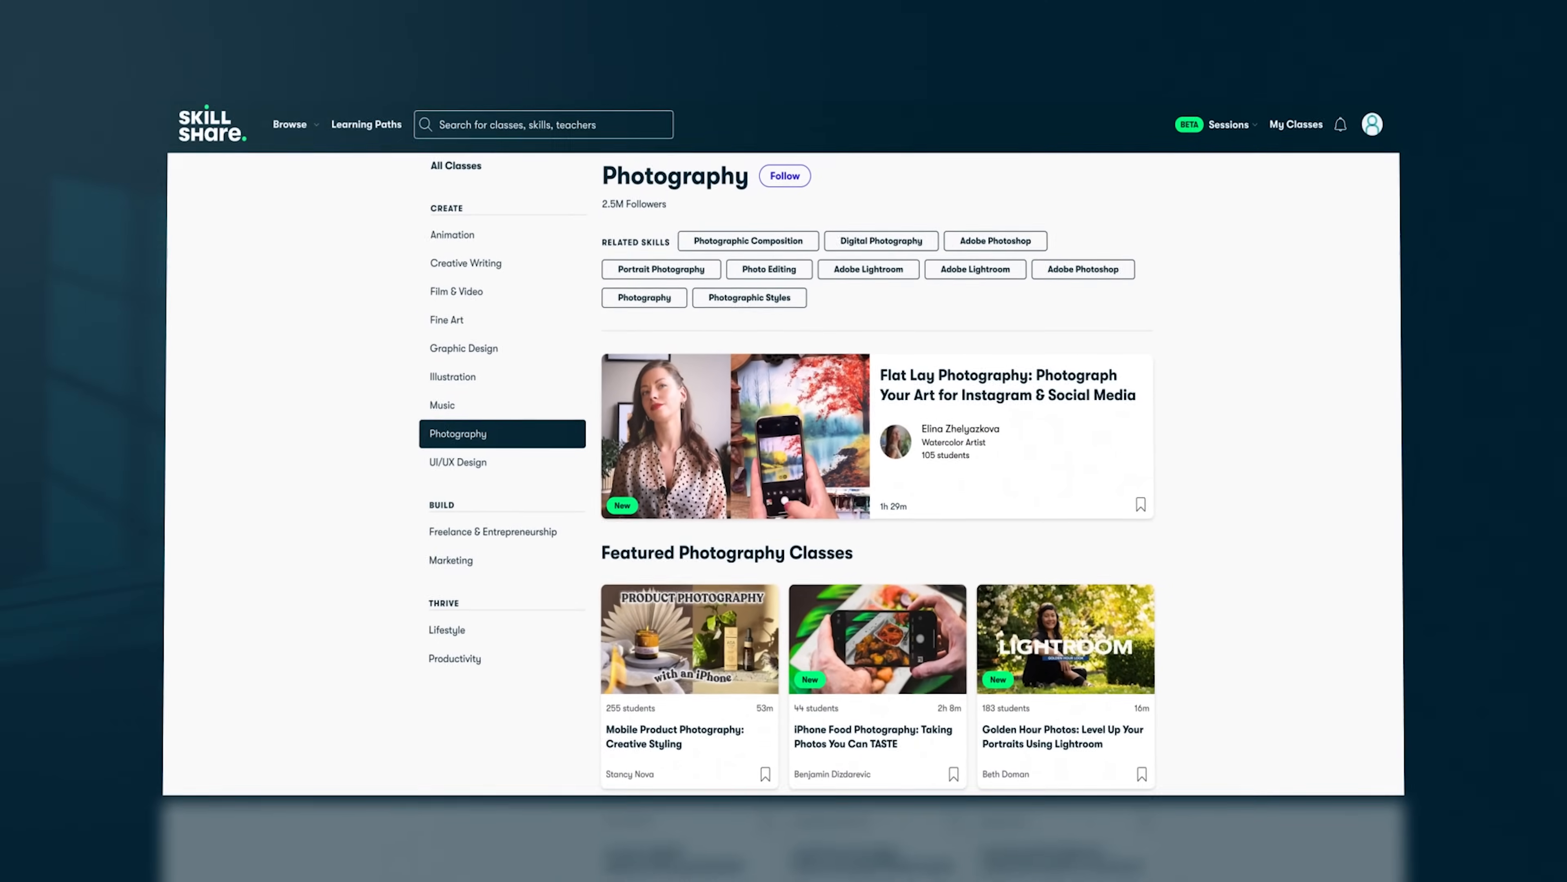
left_click(456, 290)
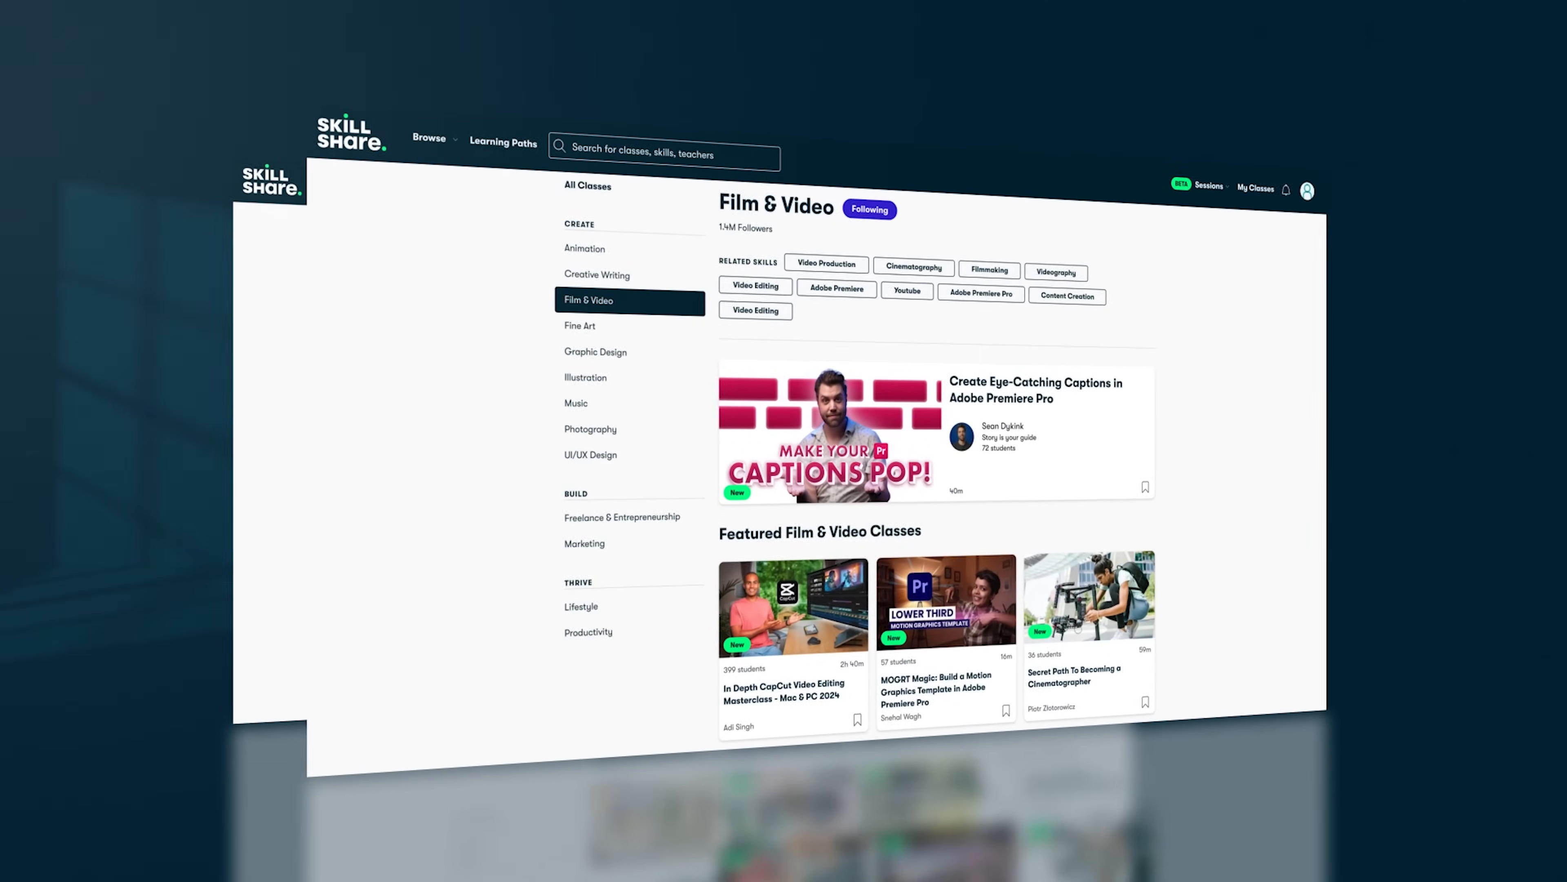
left_click(587, 631)
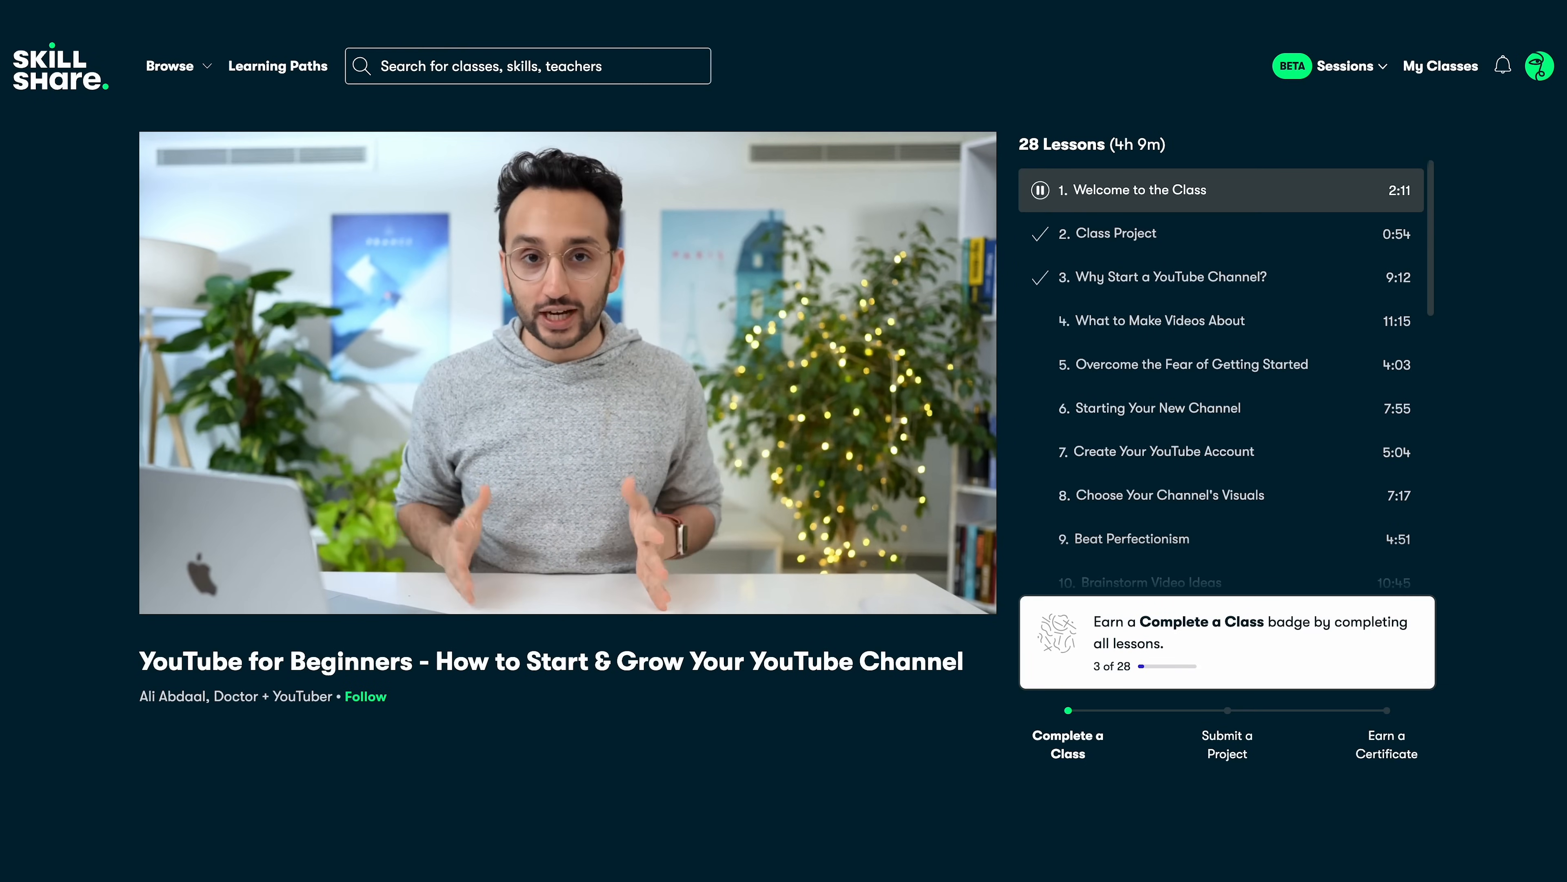
Step: Visit the teacher's profile and scroll through Most Popular Classes to My Classes
left_click(182, 696)
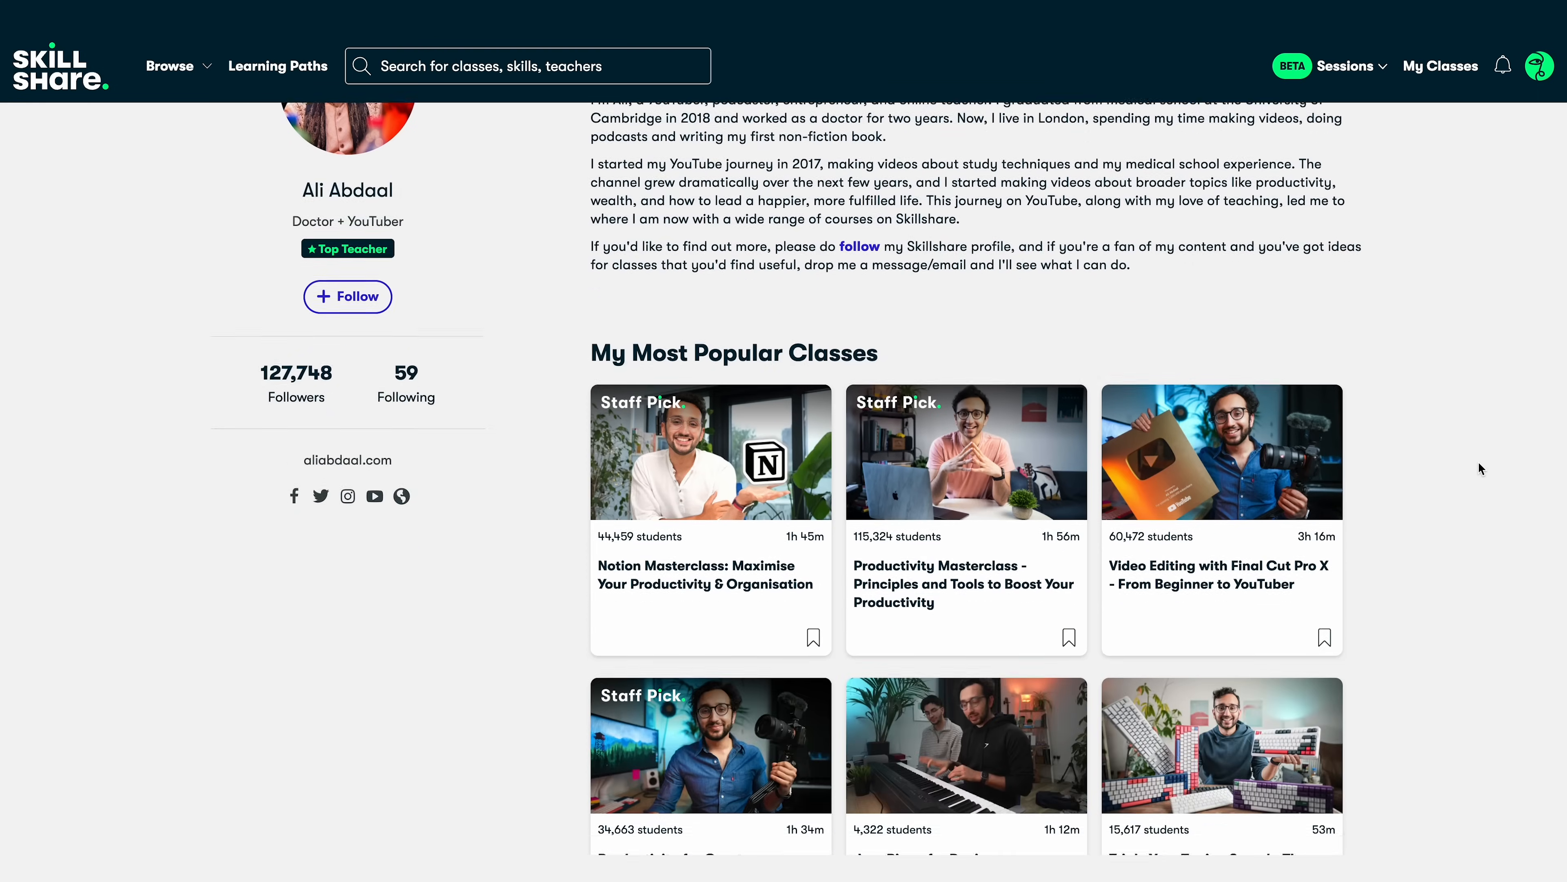
scroll("down", 3)
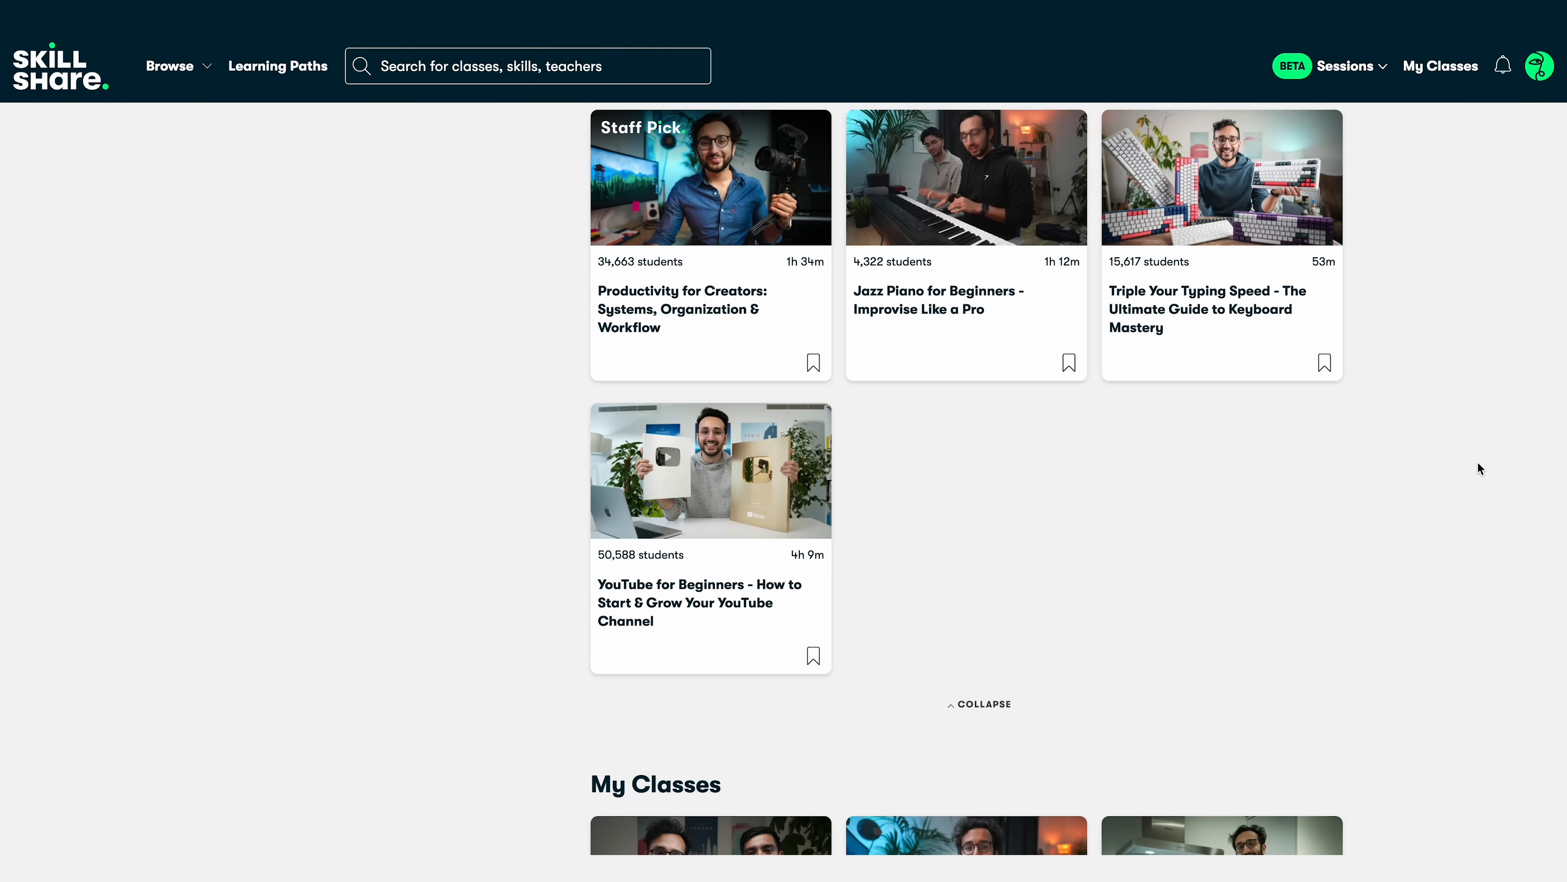
scroll("down", 3)
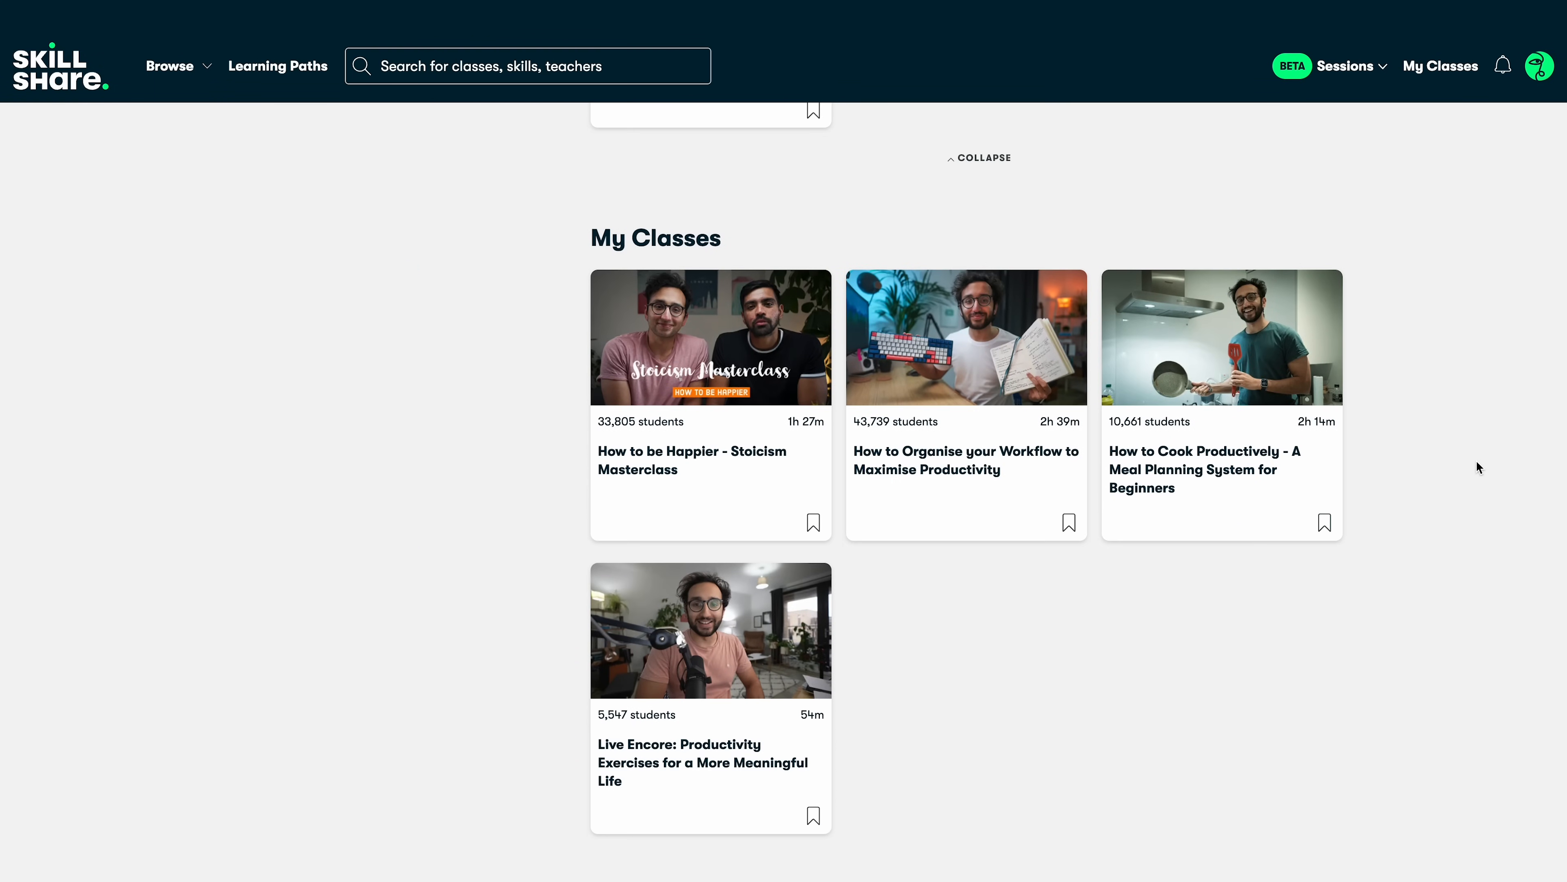
left_click(966, 337)
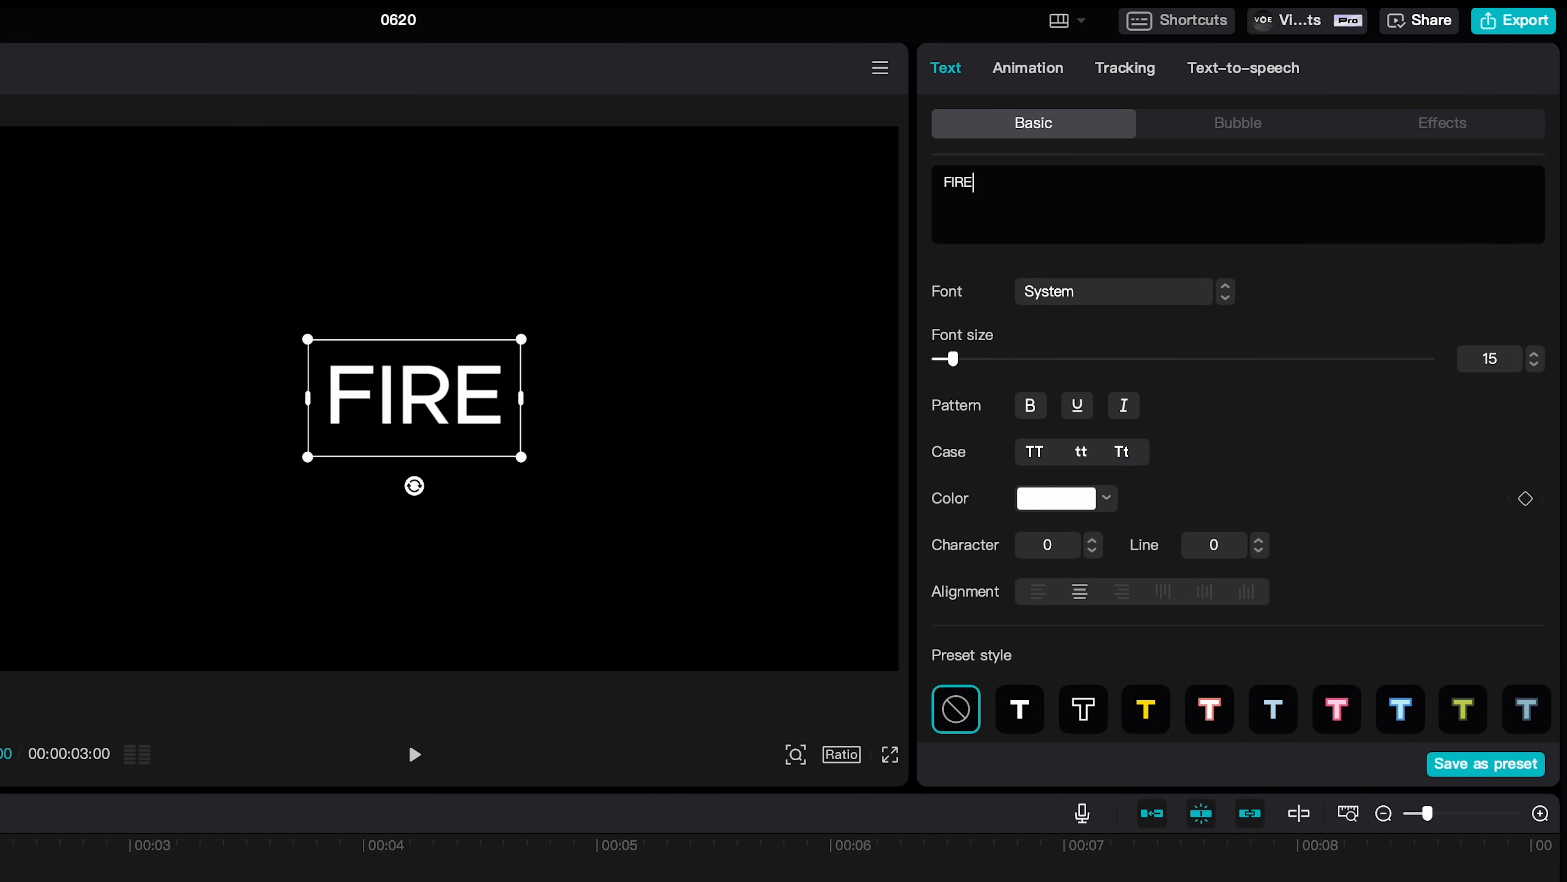
Step: Change the FIRE title to a heavy bold font
left_click(1112, 290)
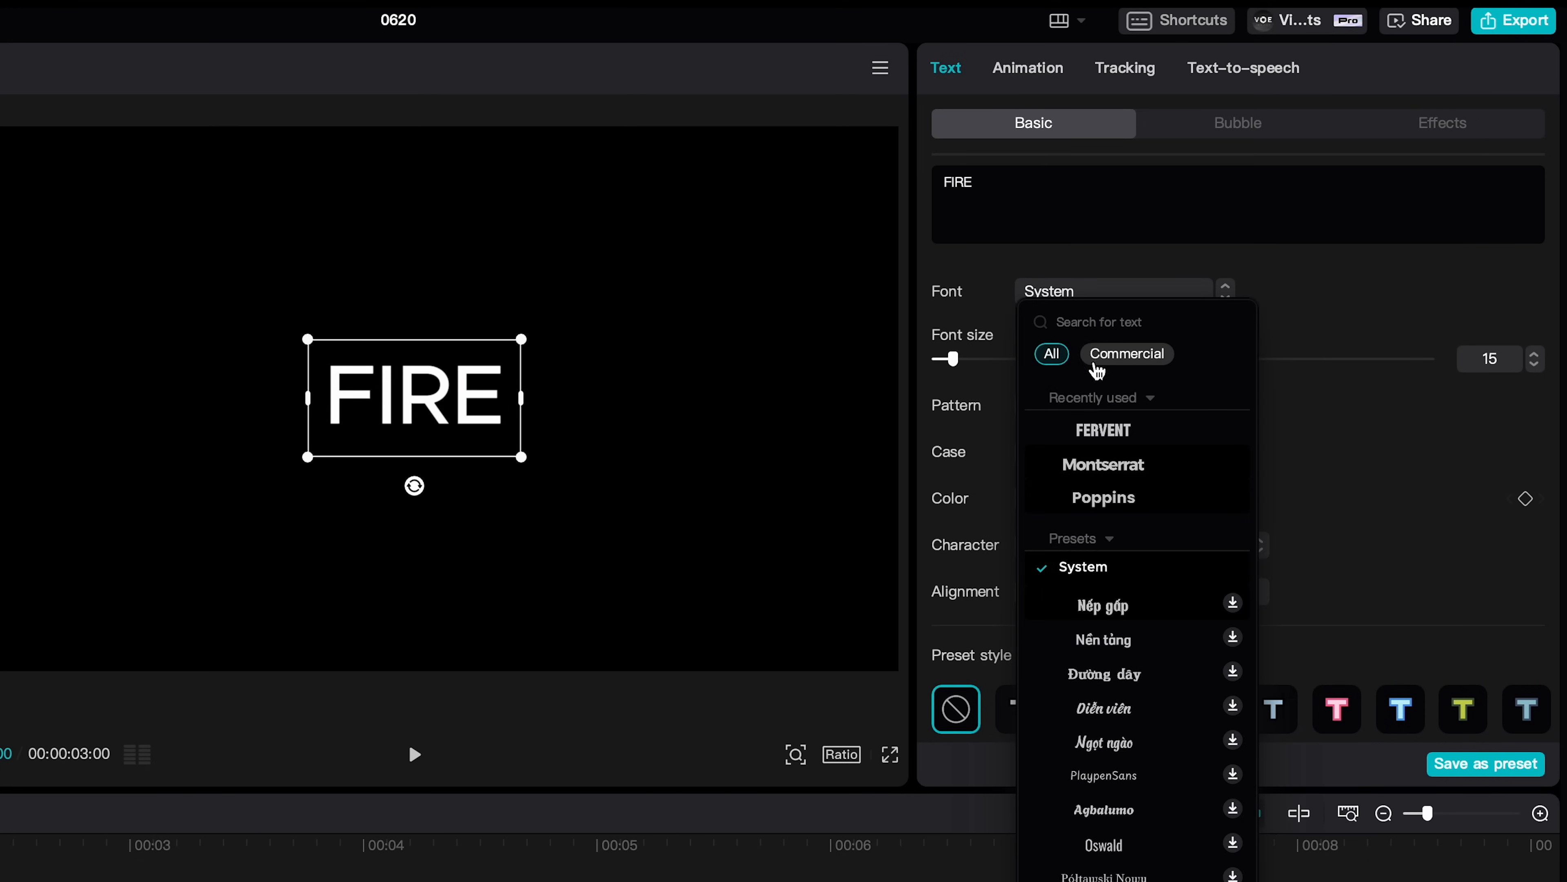
left_click(1103, 430)
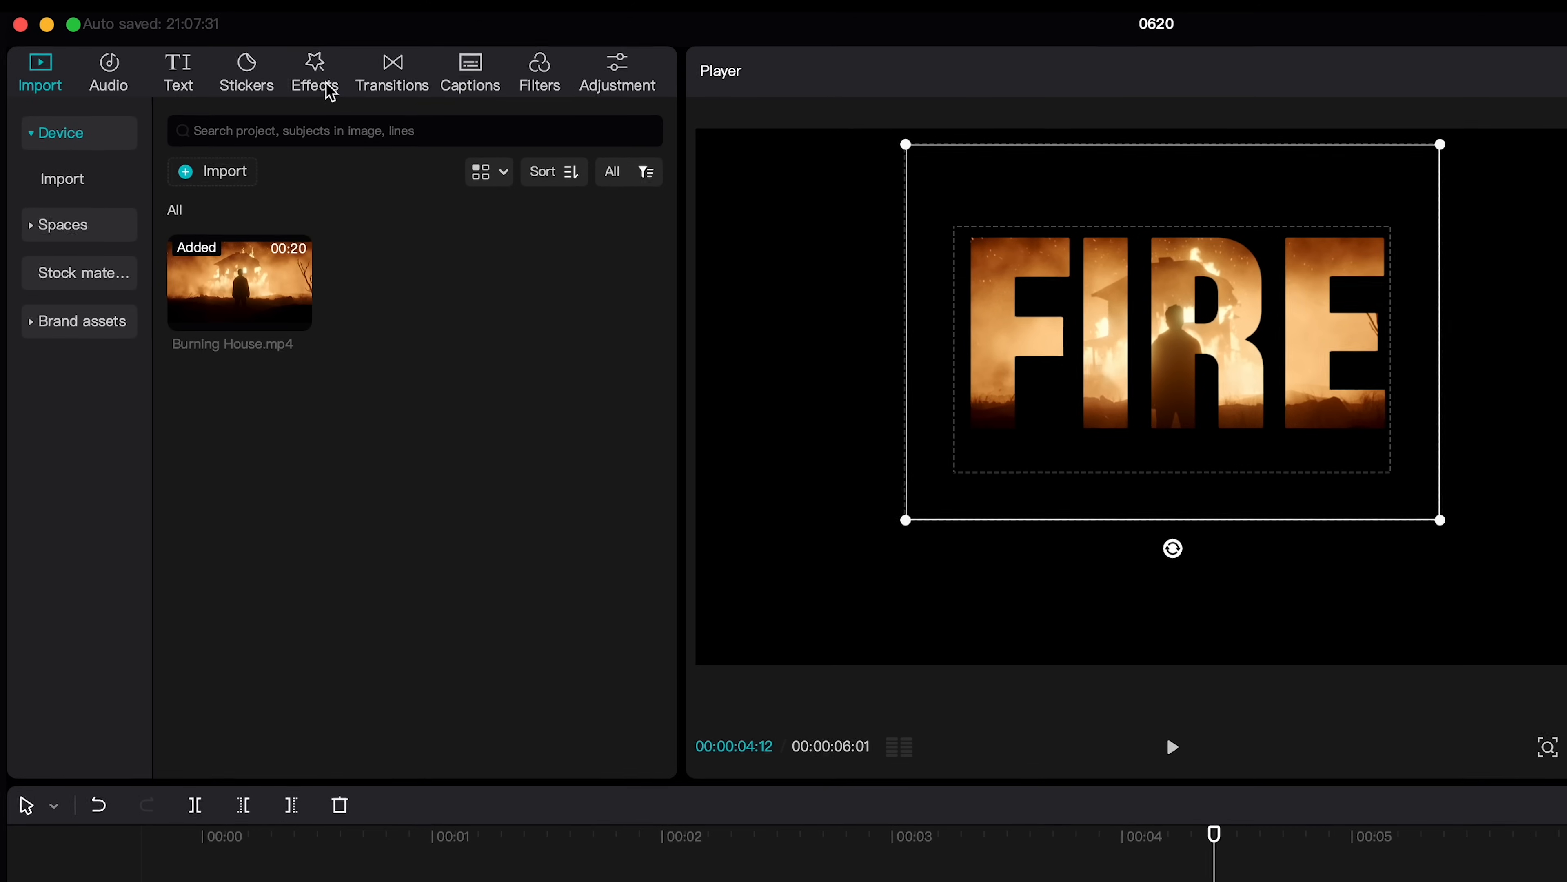
Step: Browse the Distortion effects to add a water reflection under the FIRE title
left_click(315, 72)
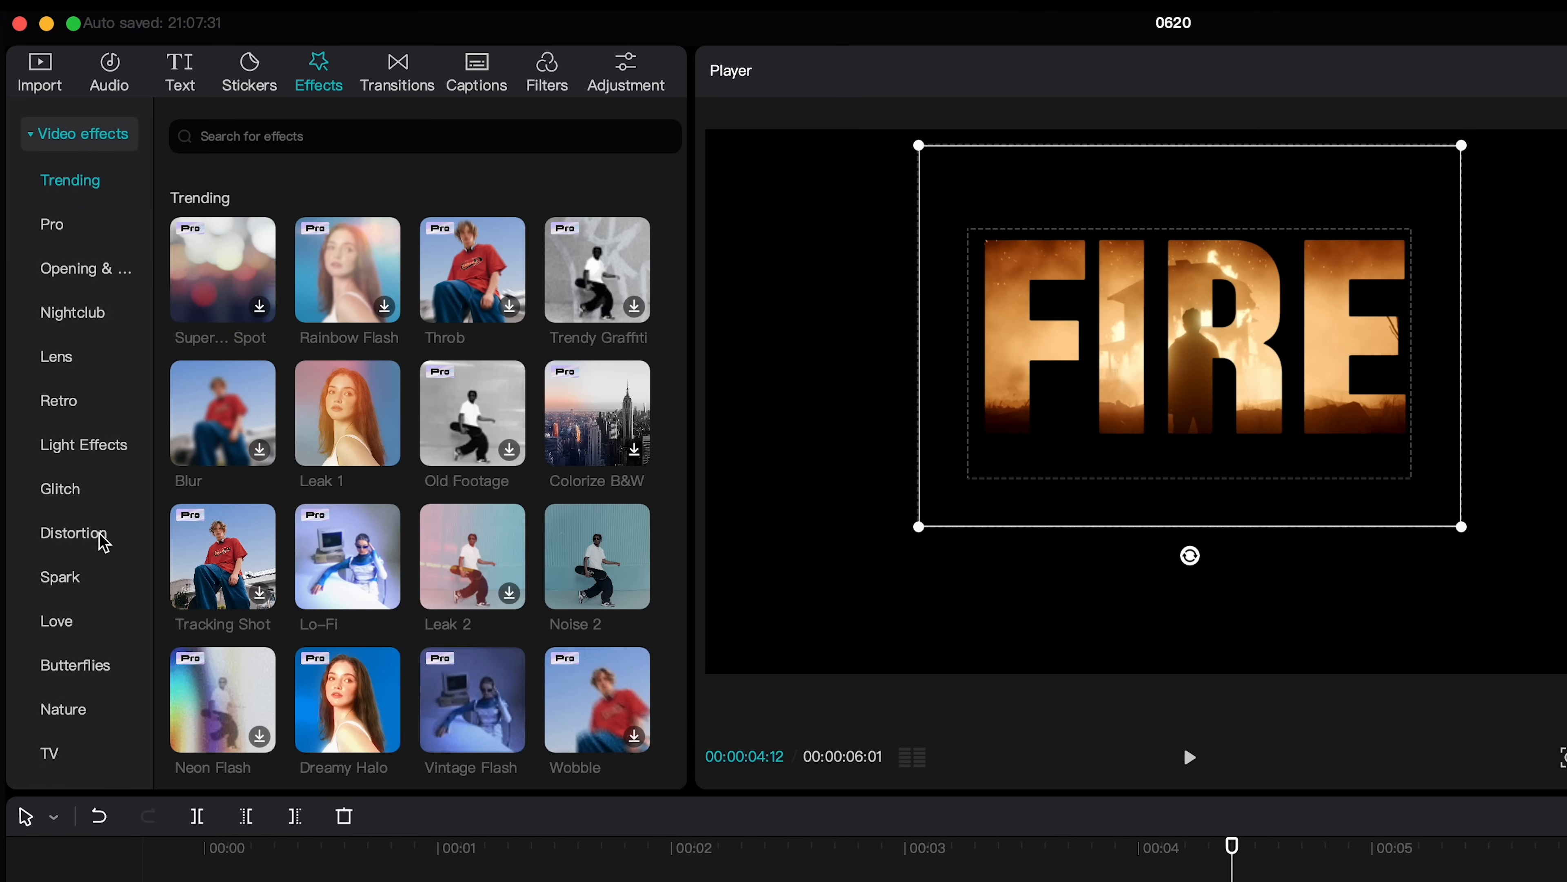
left_click(73, 533)
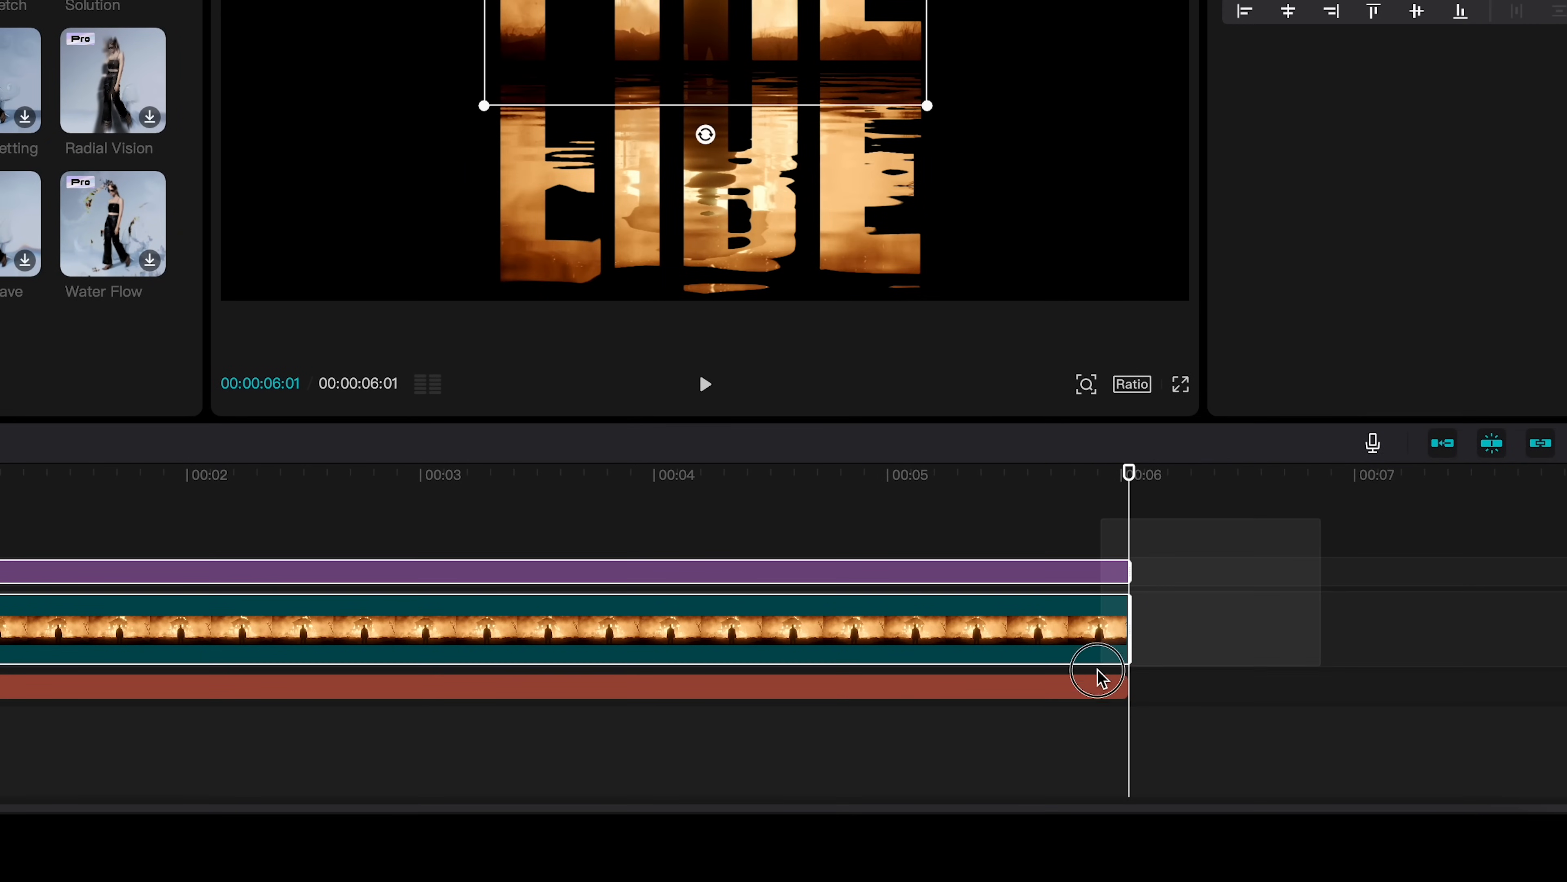
Step: Merge the stacked clips into a compound clip and apply a horizontal mask
right_click(1098, 669)
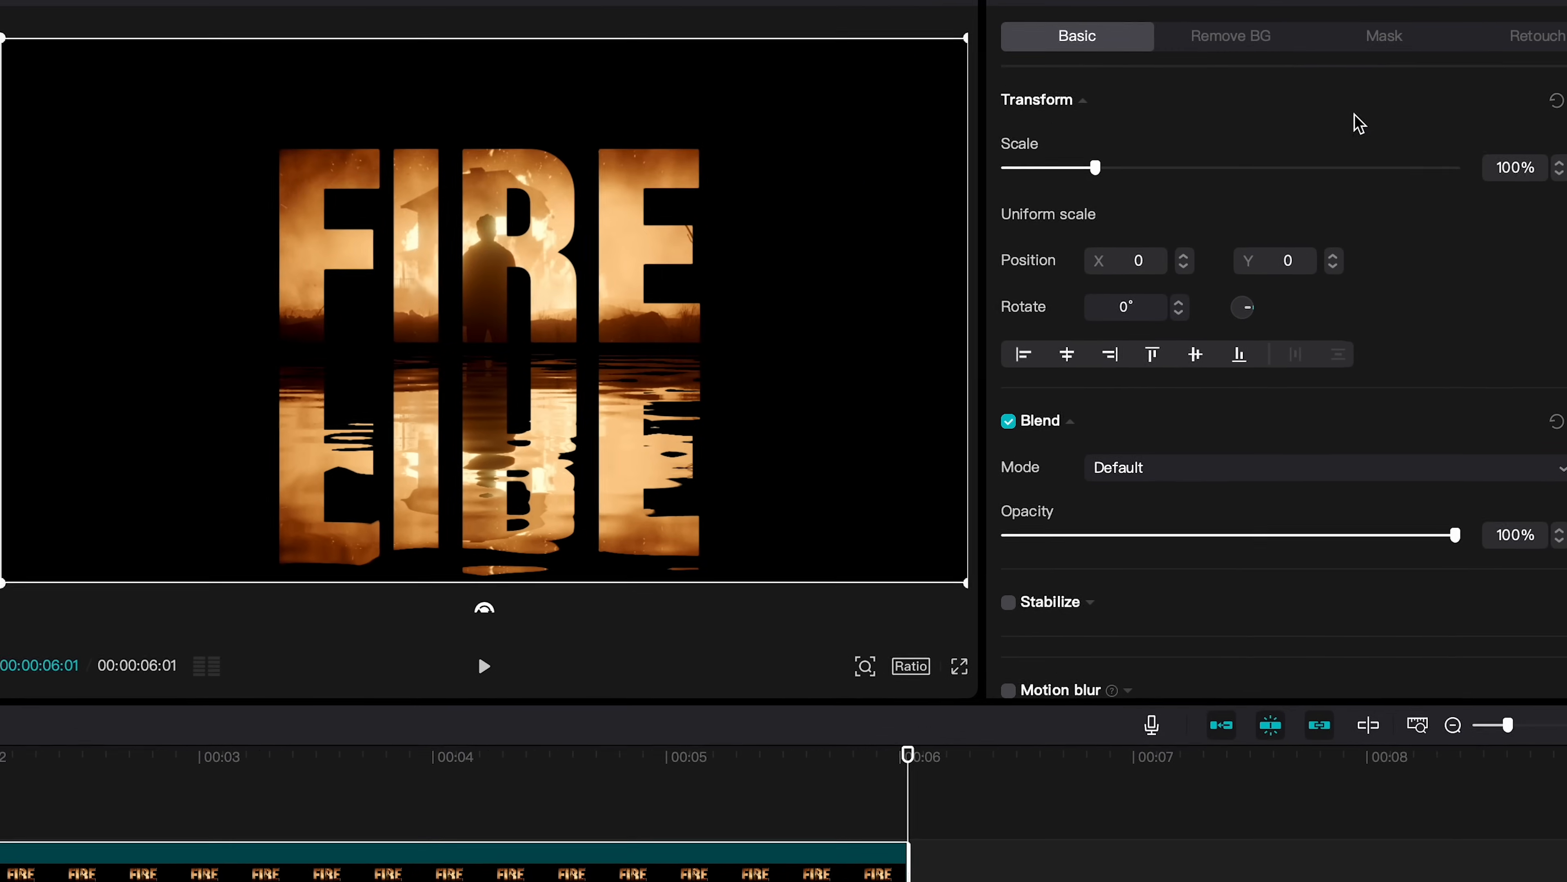
left_click(1384, 35)
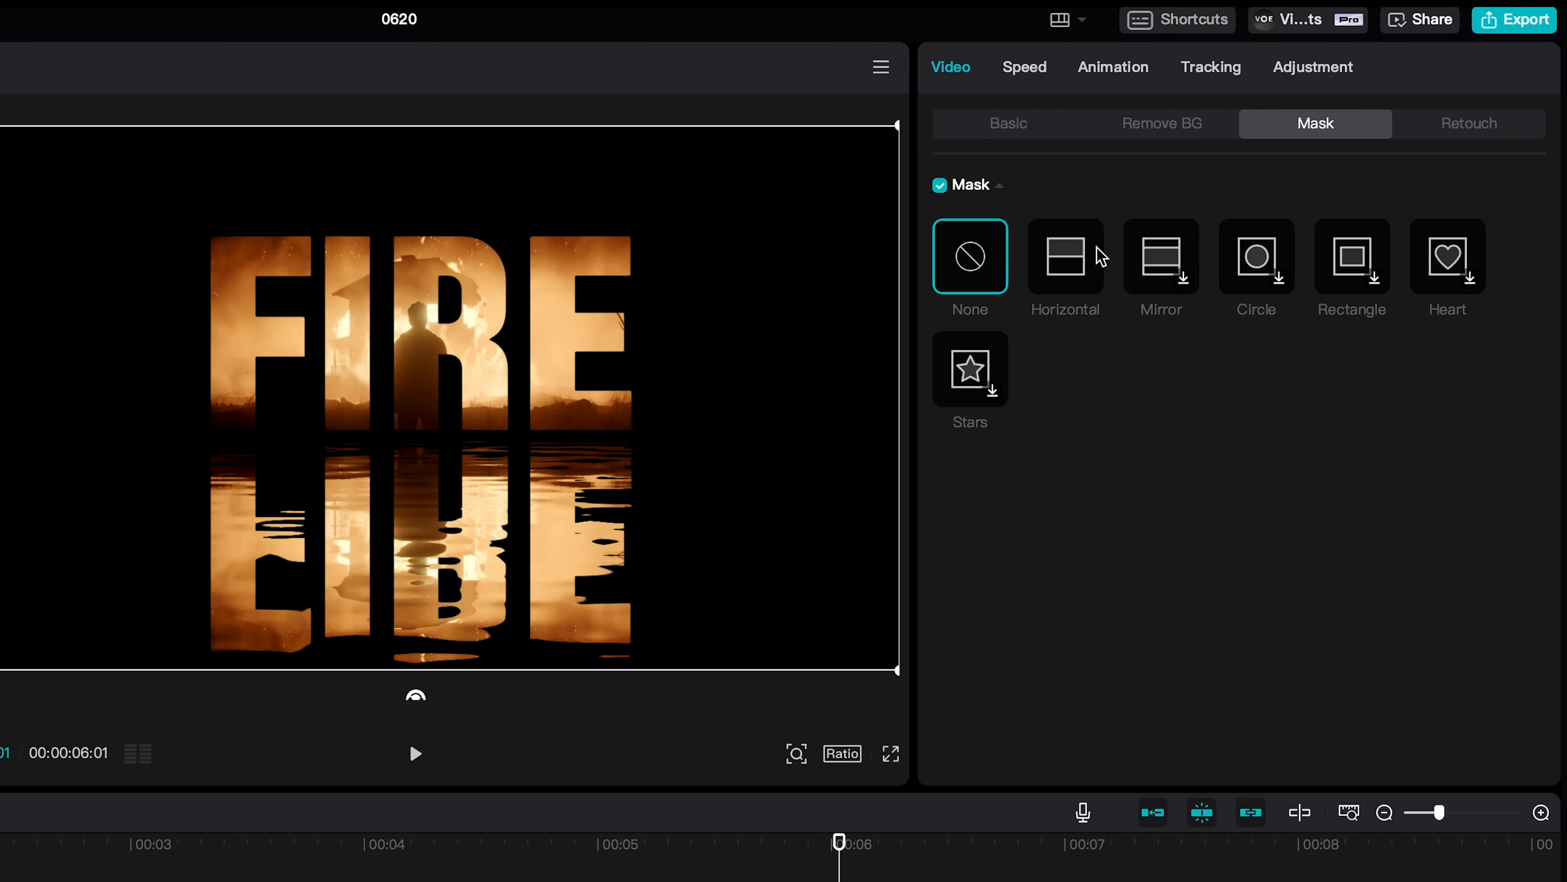
left_click(1064, 255)
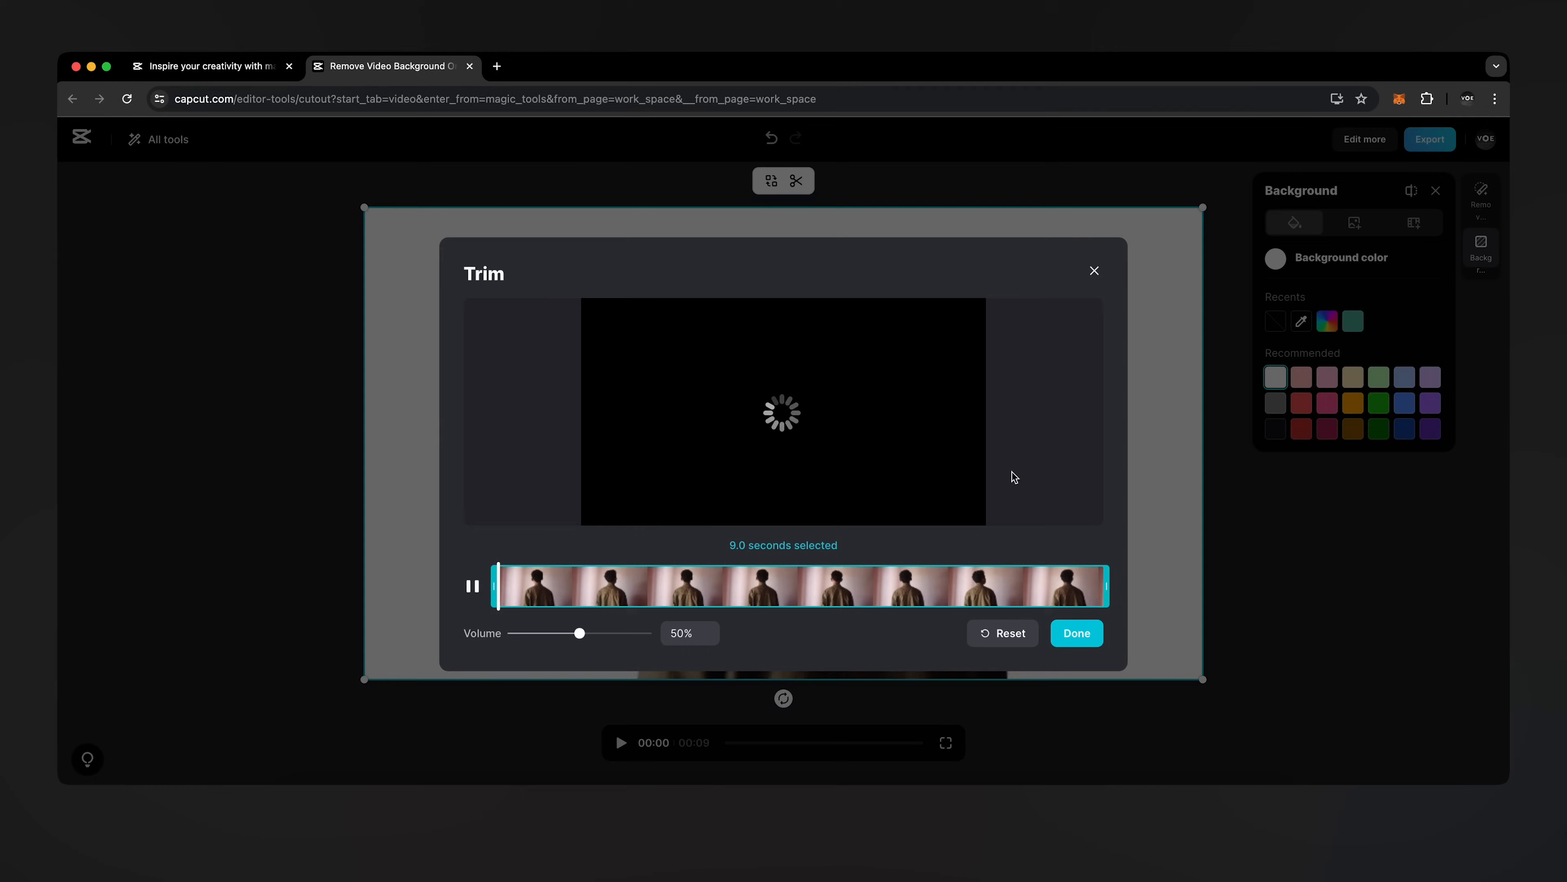
Step: Confirm the man clip's trim and start exporting the background-free result
left_click(1076, 633)
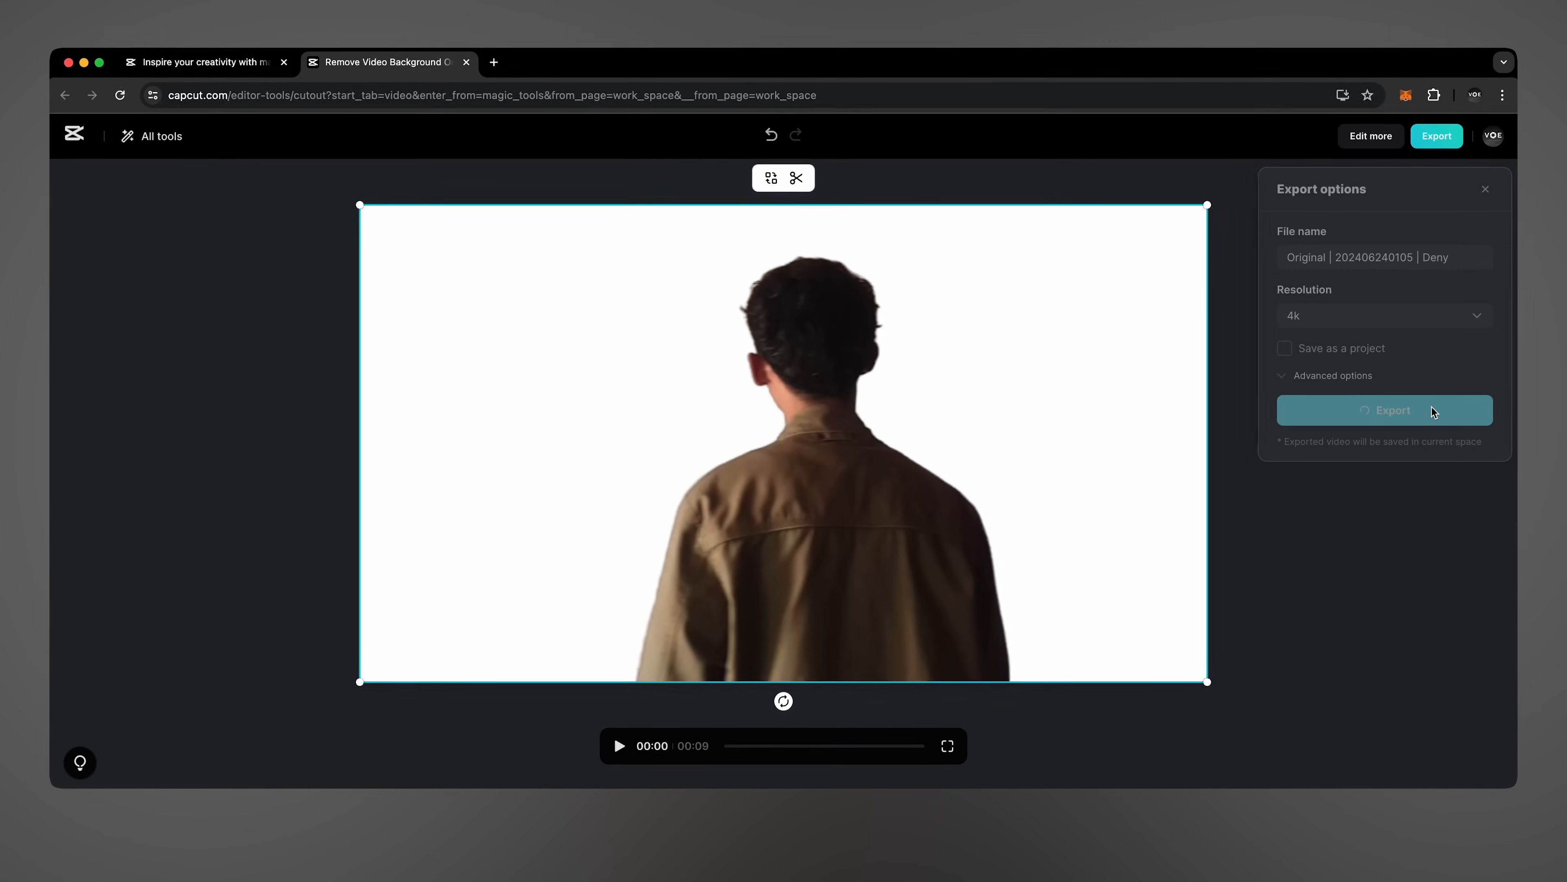
left_click(1384, 409)
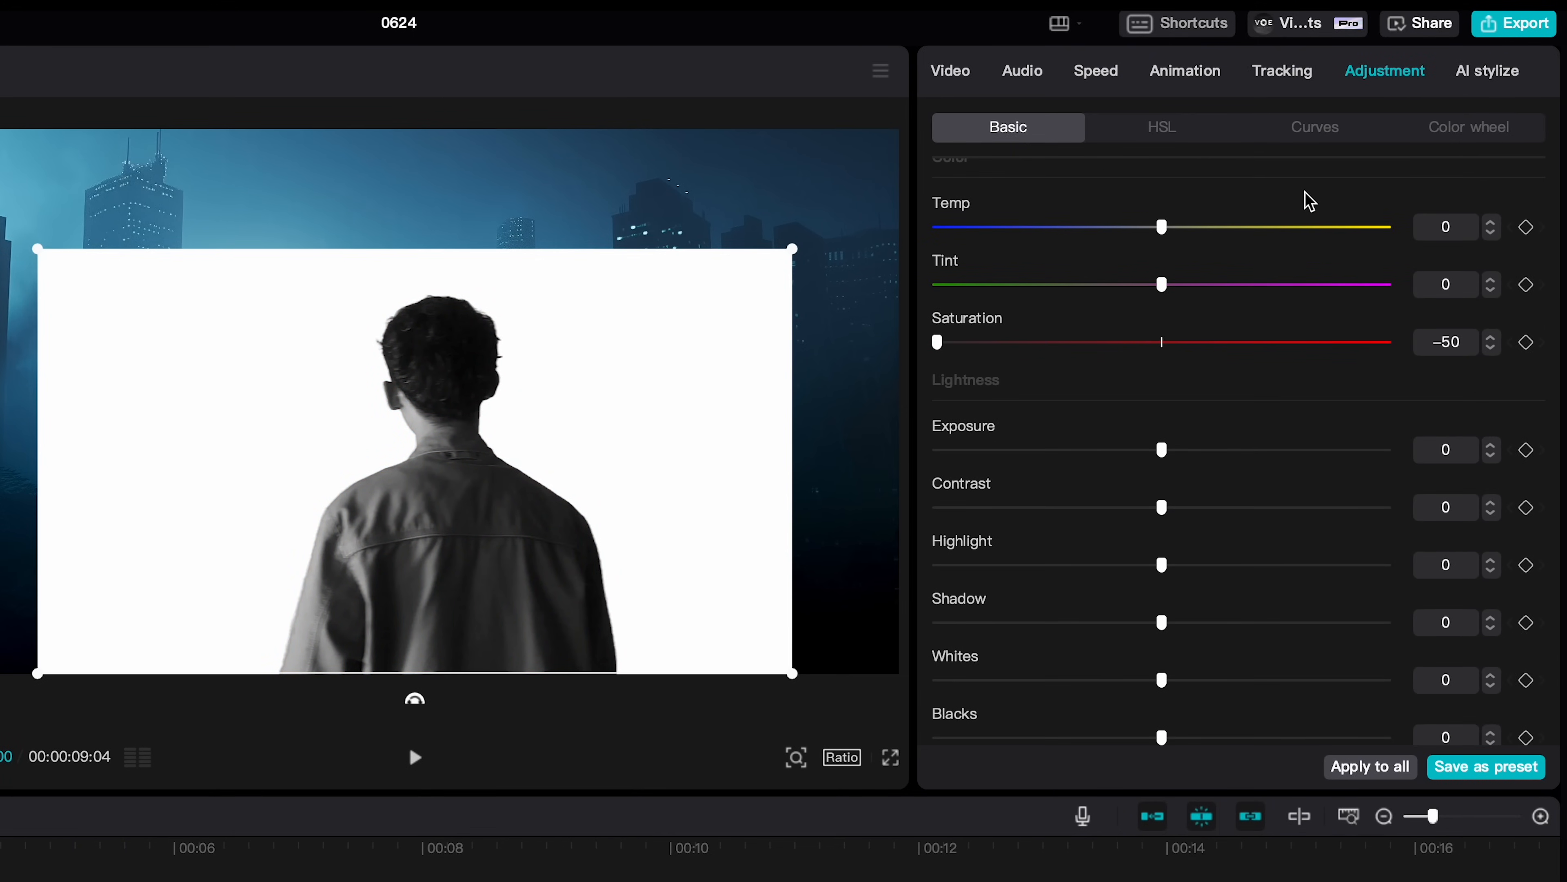
Step: Crush the Luma curve so the desaturated man becomes a solid black silhouette on white
left_click(1315, 127)
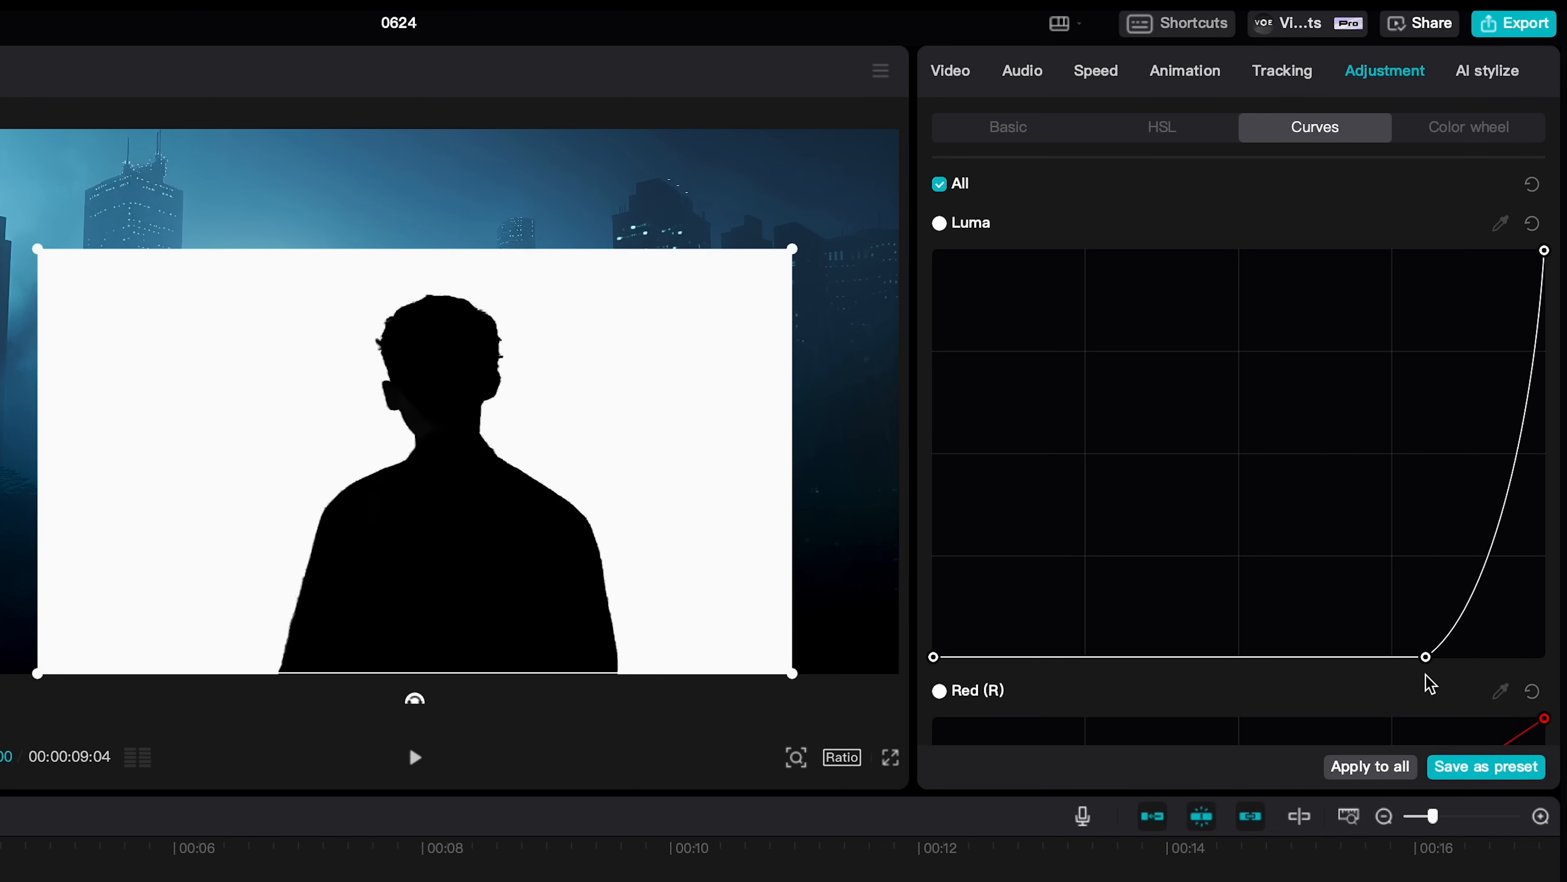
mouse_move(990, 107)
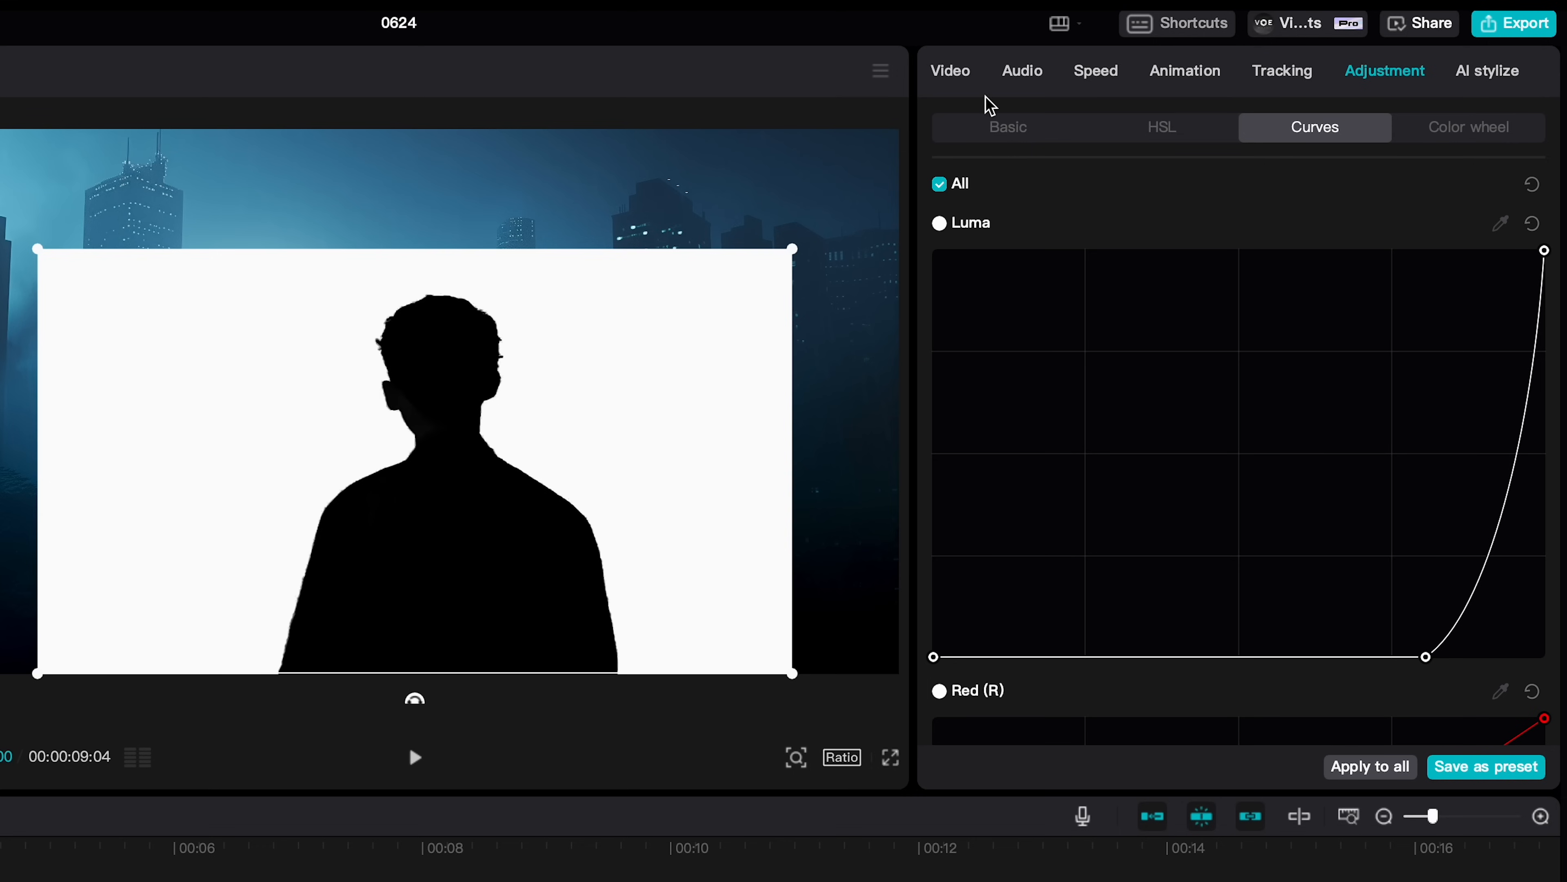
Step: Blend the silhouette into the cityscape with Multiply mode and a Blur effect at 30
left_click(949, 70)
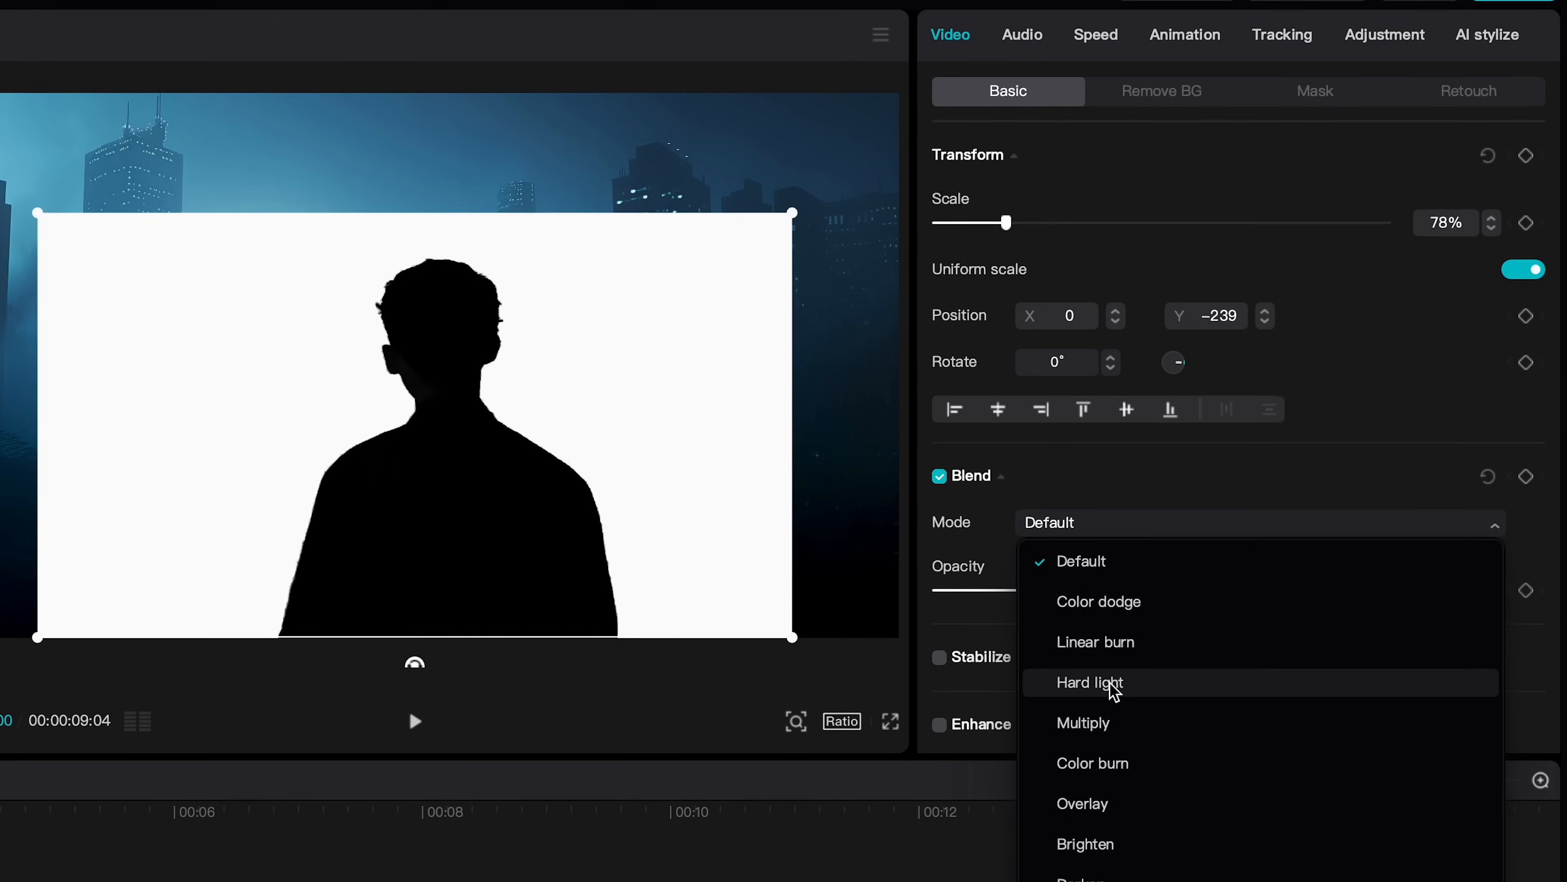
left_click(1082, 722)
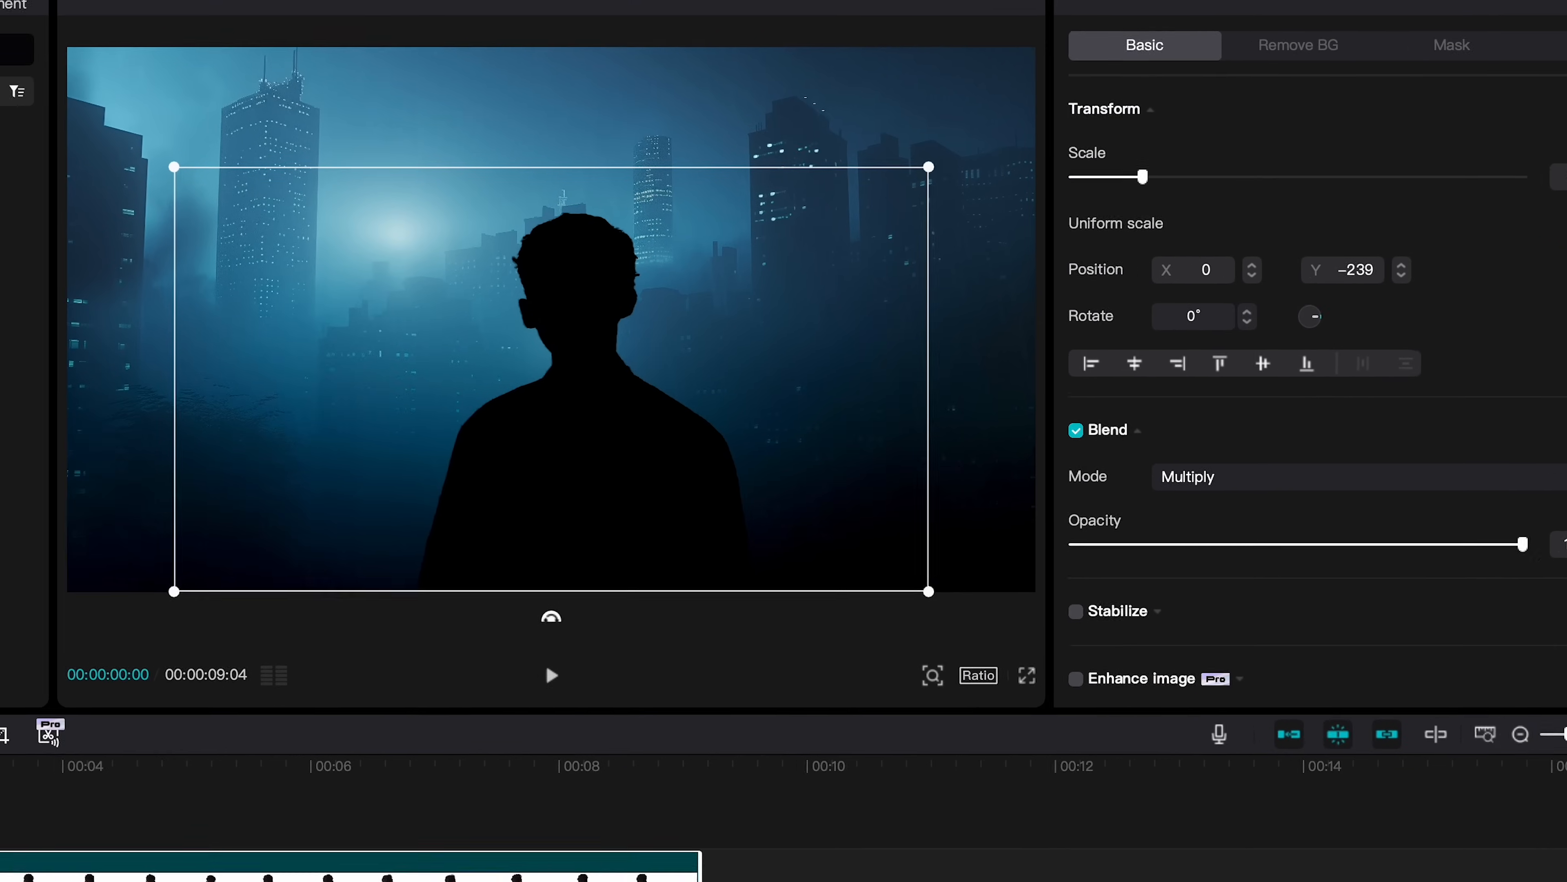
left_click(323, 67)
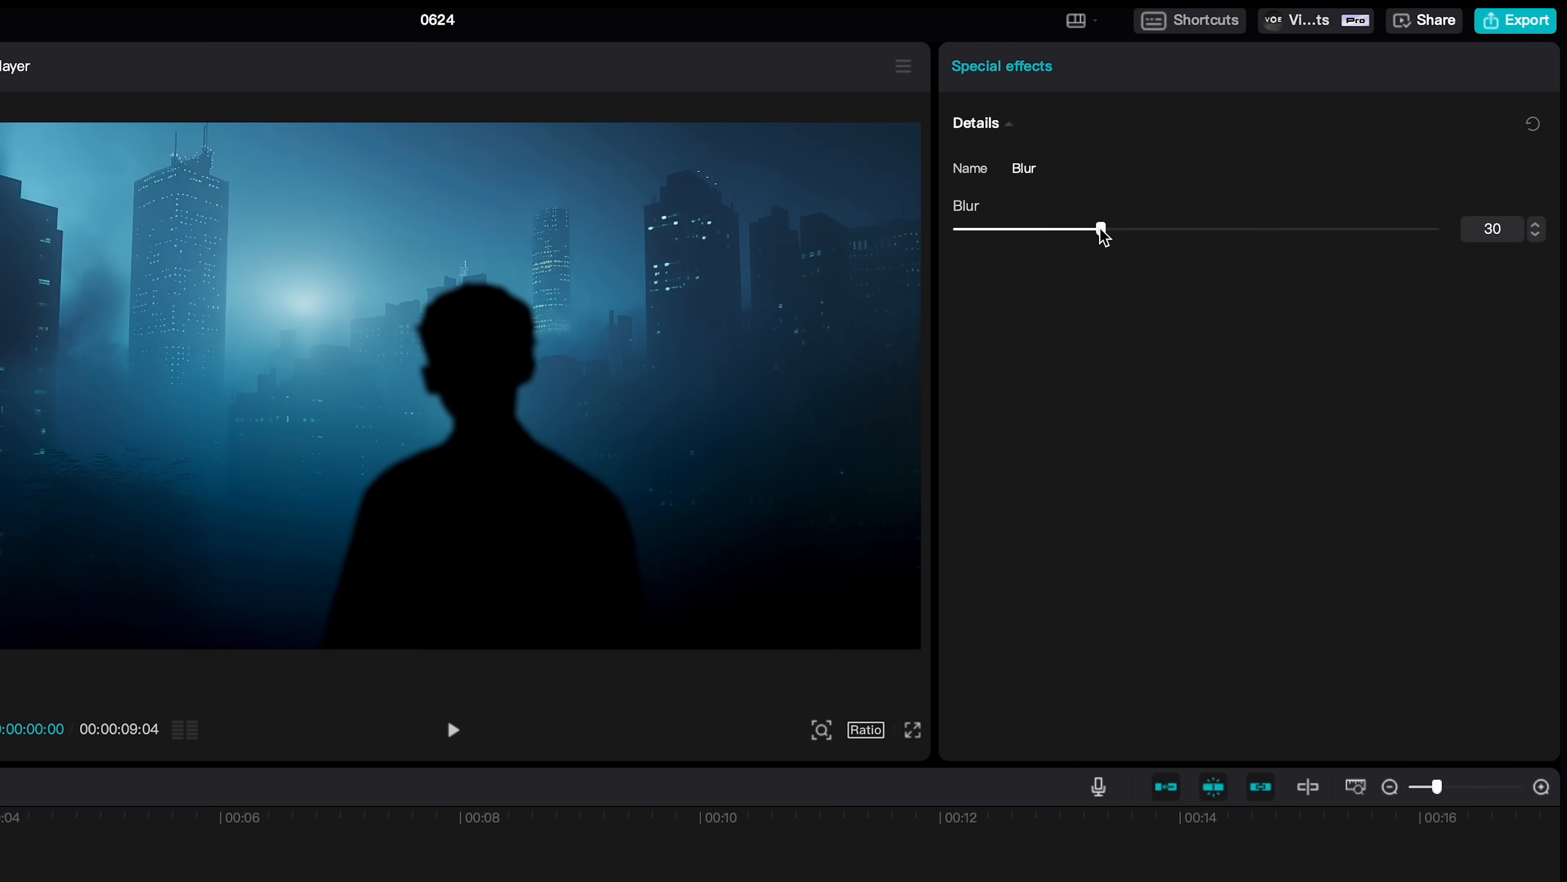
left_click(453, 729)
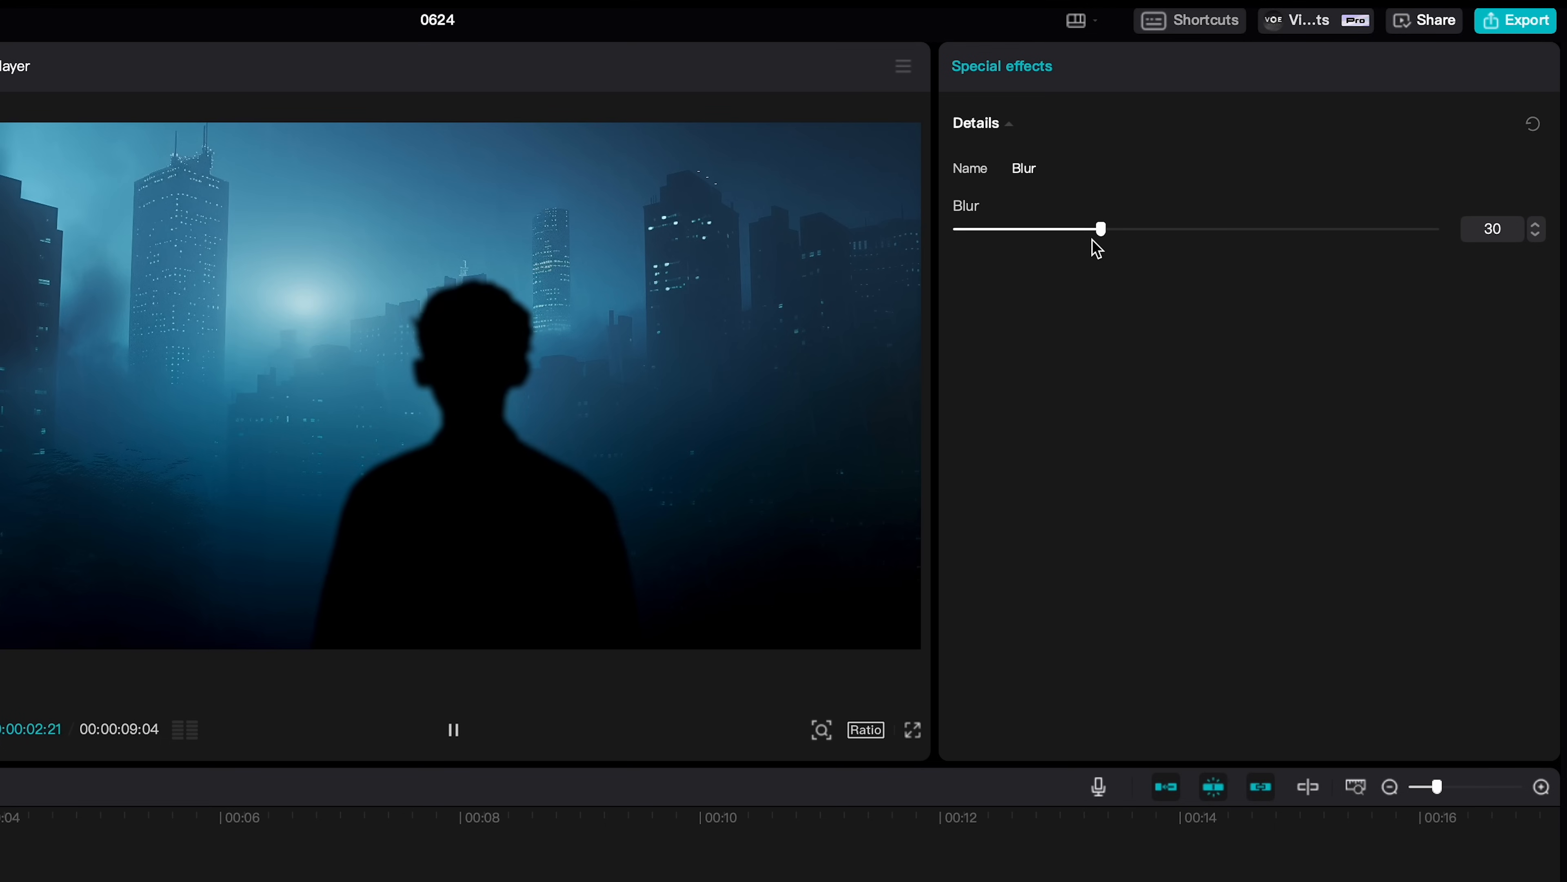
Step: Reshape the city scene's tones with the Luma curve under Adjustment
left_click(606, 59)
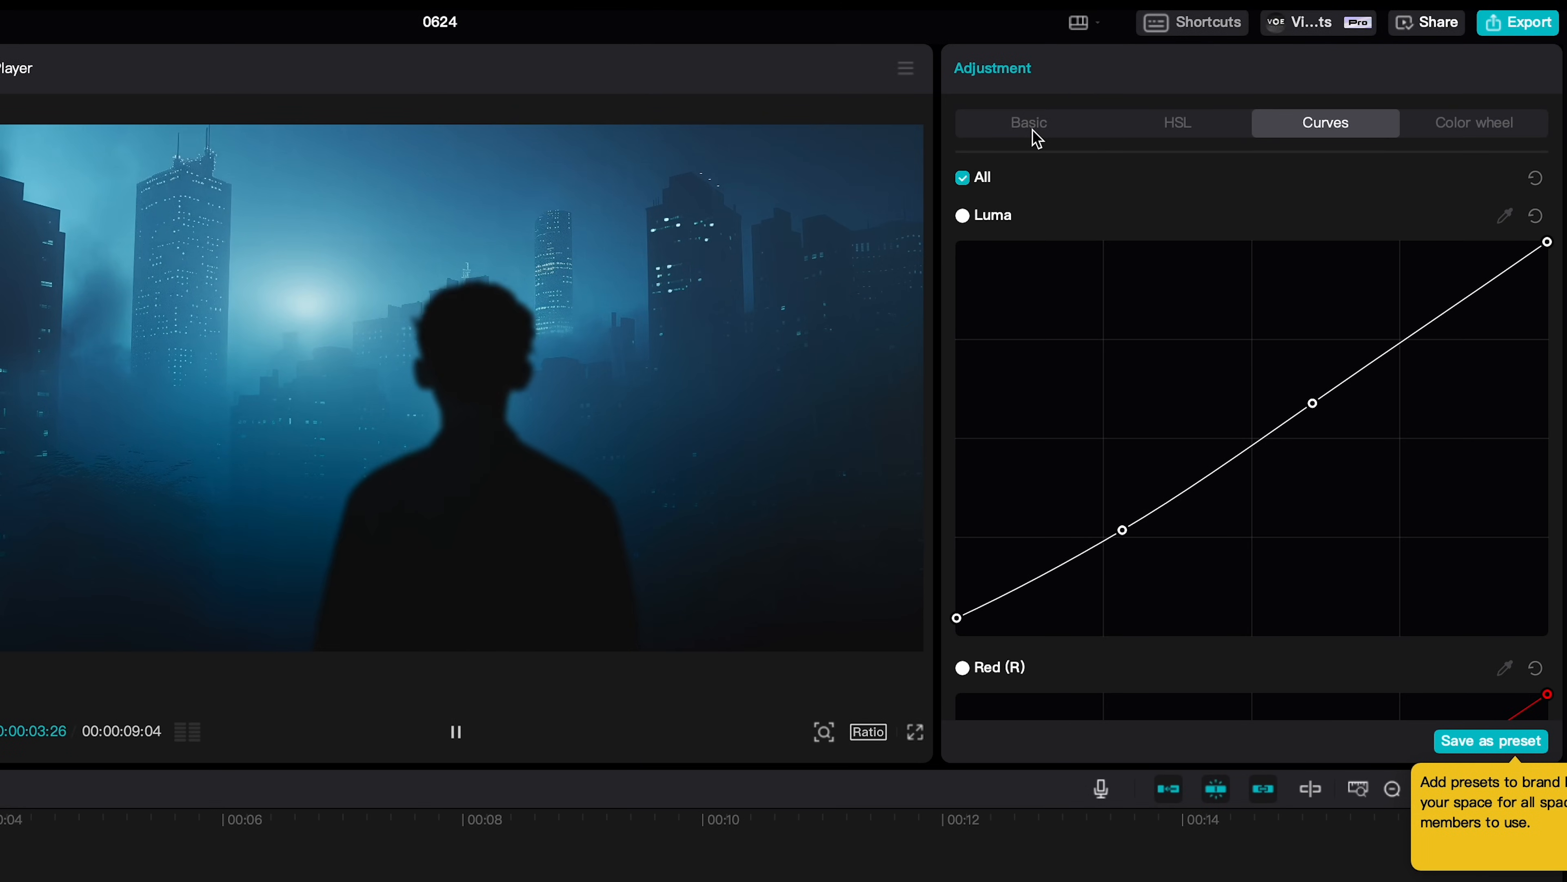
left_click(1028, 121)
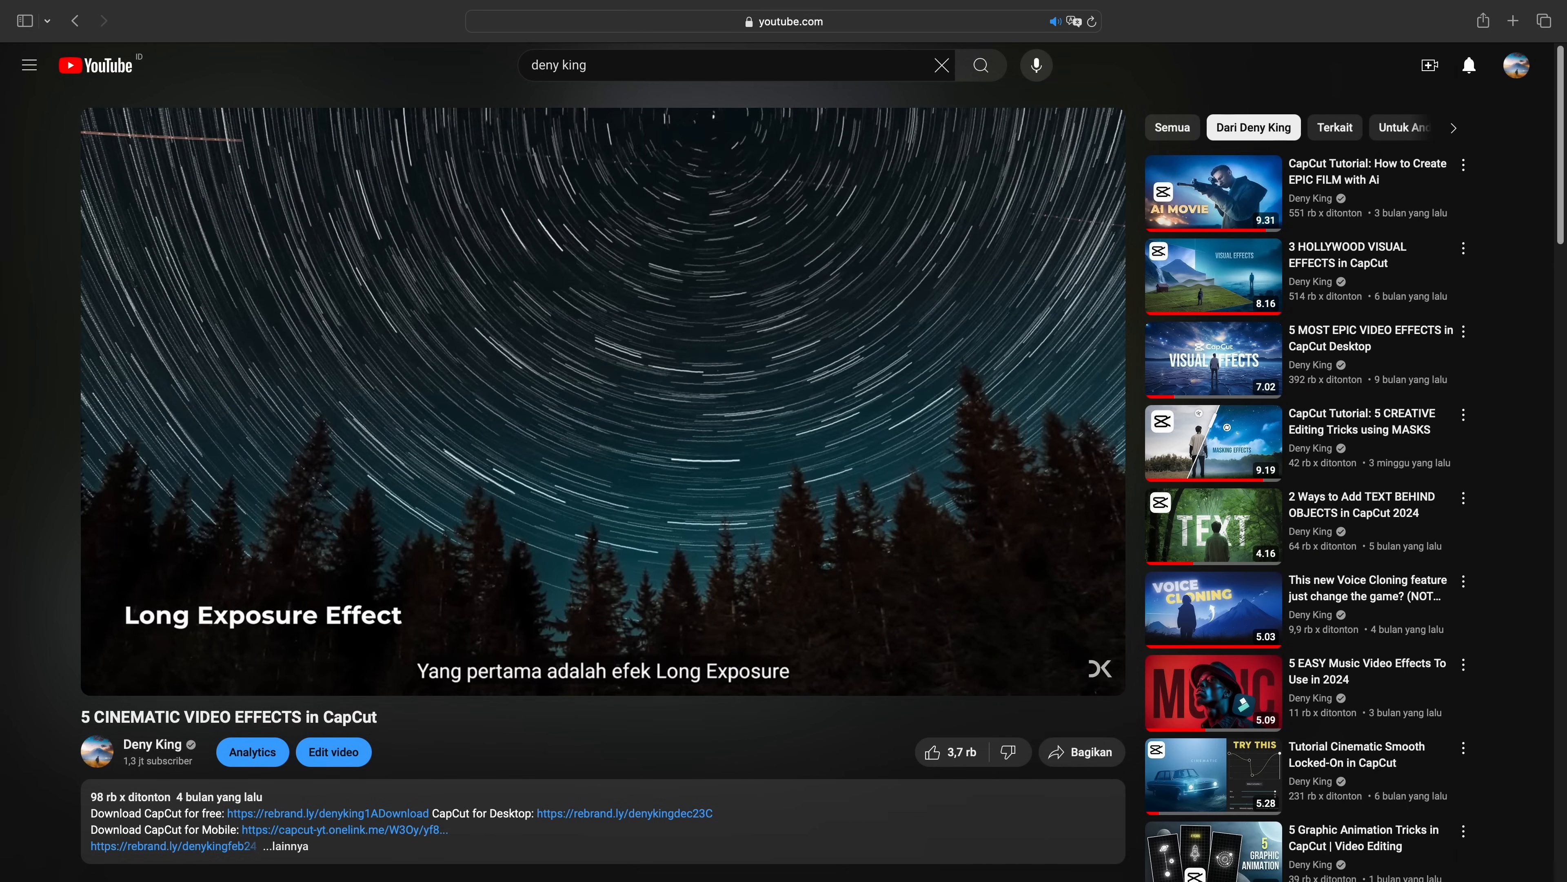
Step: Play the 'CapCut Tutorial: 5 CREATIVE Editing Tricks using MASKS' video from the sidebar
left_click(1212, 442)
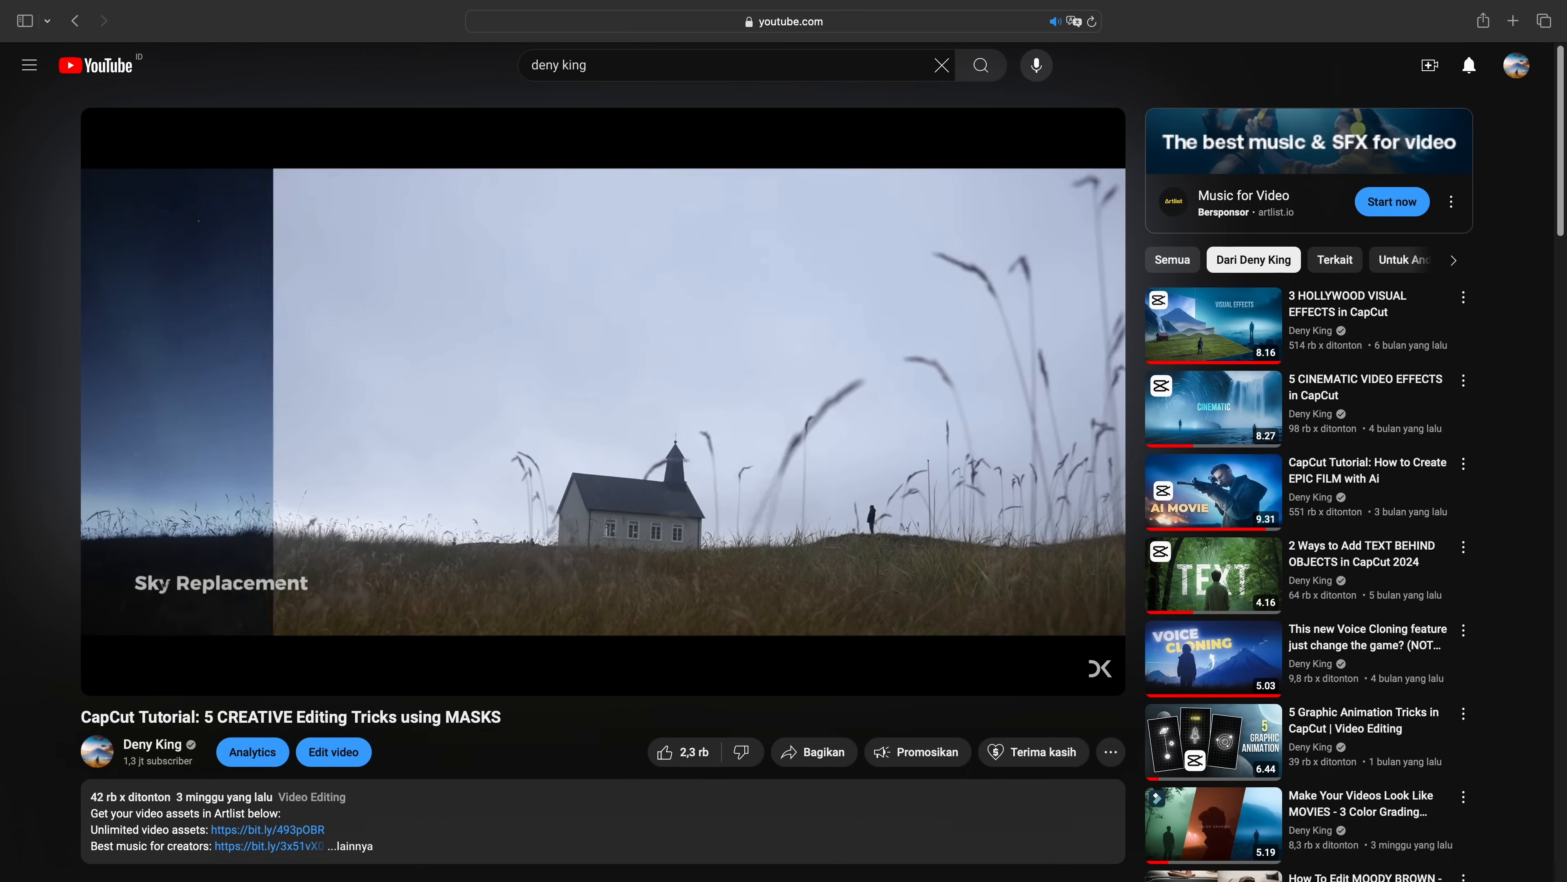